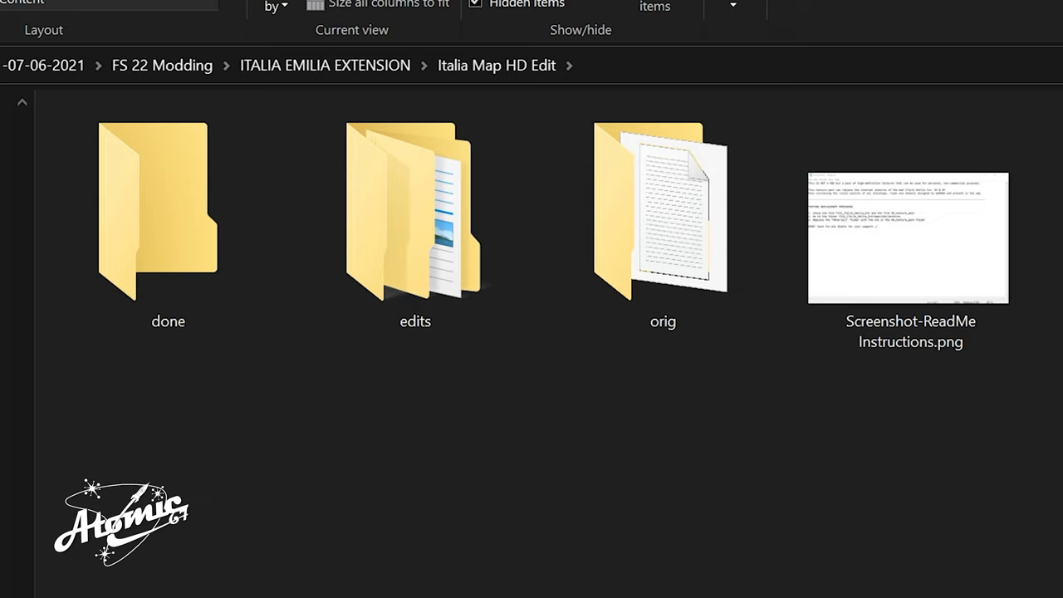
{"action": "mouse_move", "coordinate": [535, 518]}
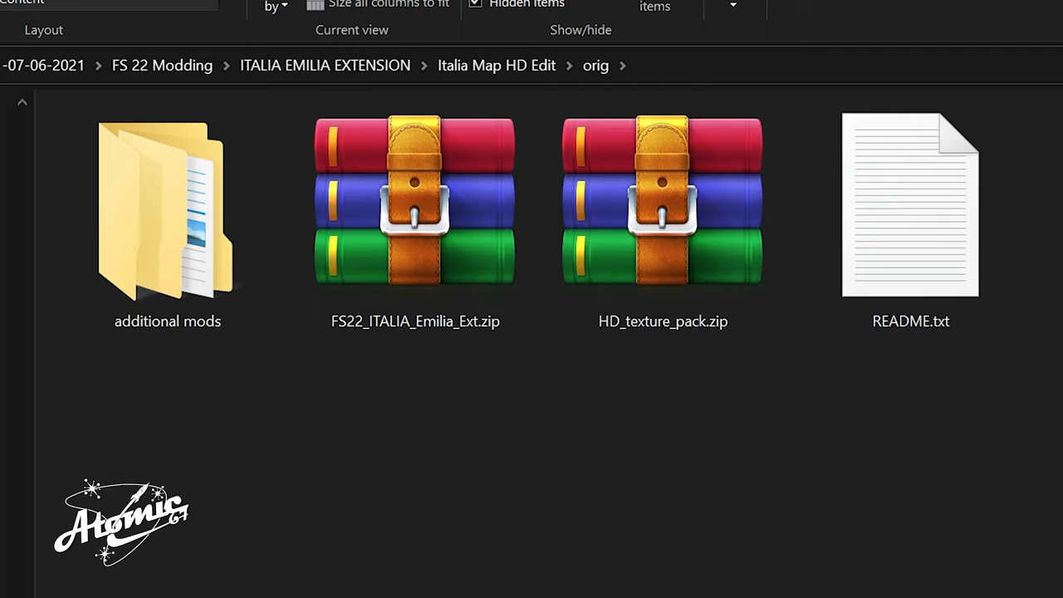
{"action": "mouse_move", "coordinate": [993, 556]}
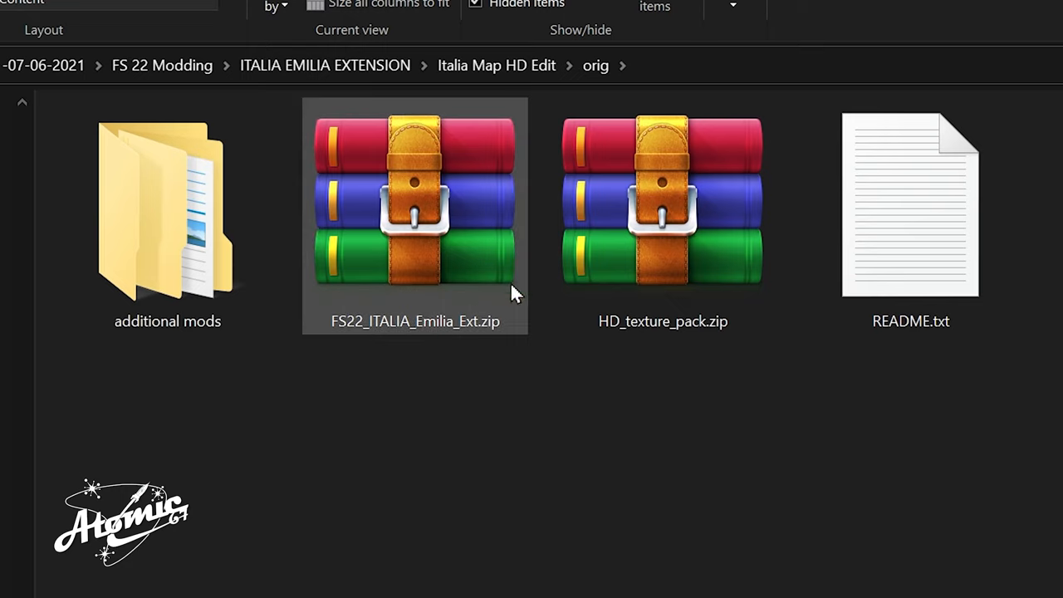
{"action": "mouse_move", "coordinate": [650, 236]}
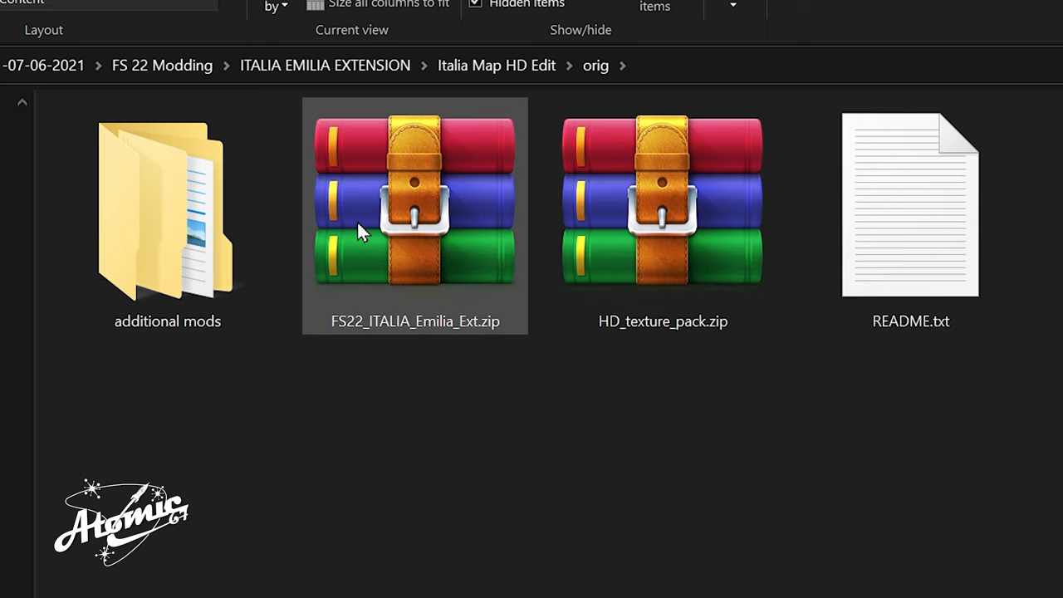
{"action": "mouse_move", "coordinate": [342, 209]}
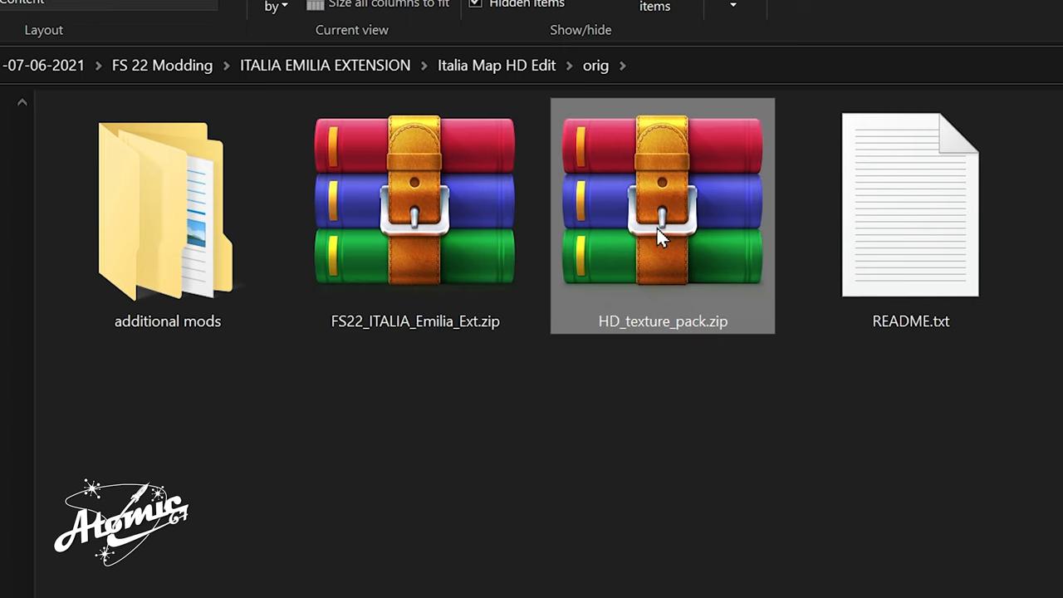
{"action": "mouse_move", "coordinate": [556, 376]}
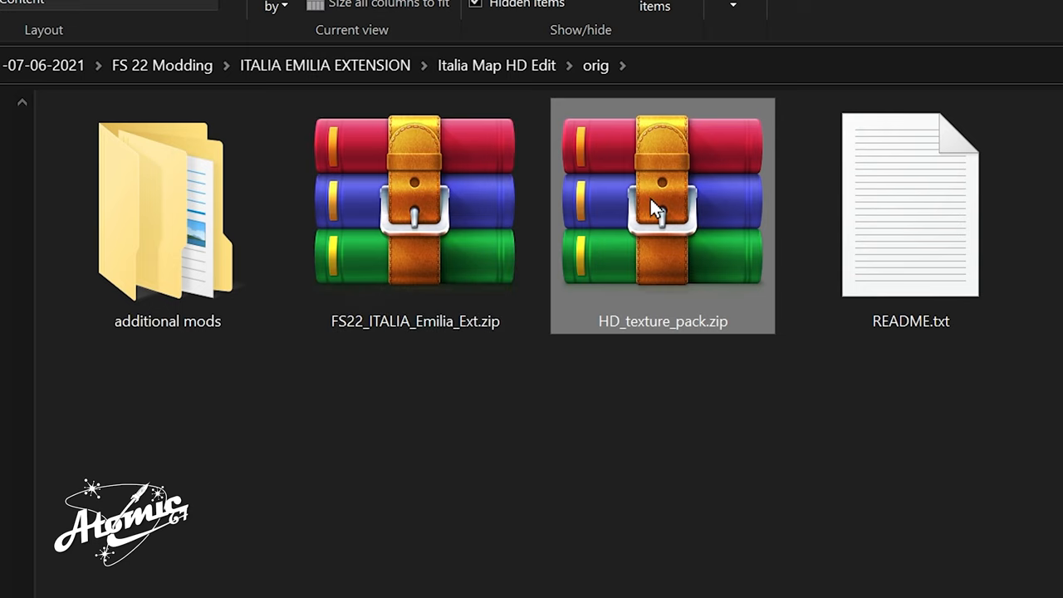
- Extract HD_texture_pack.zip and FS22_ITALIA_Emilia_Ext.zip to same-named folders with WinRAR
{"action": "right_click", "coordinate": [657, 208]}
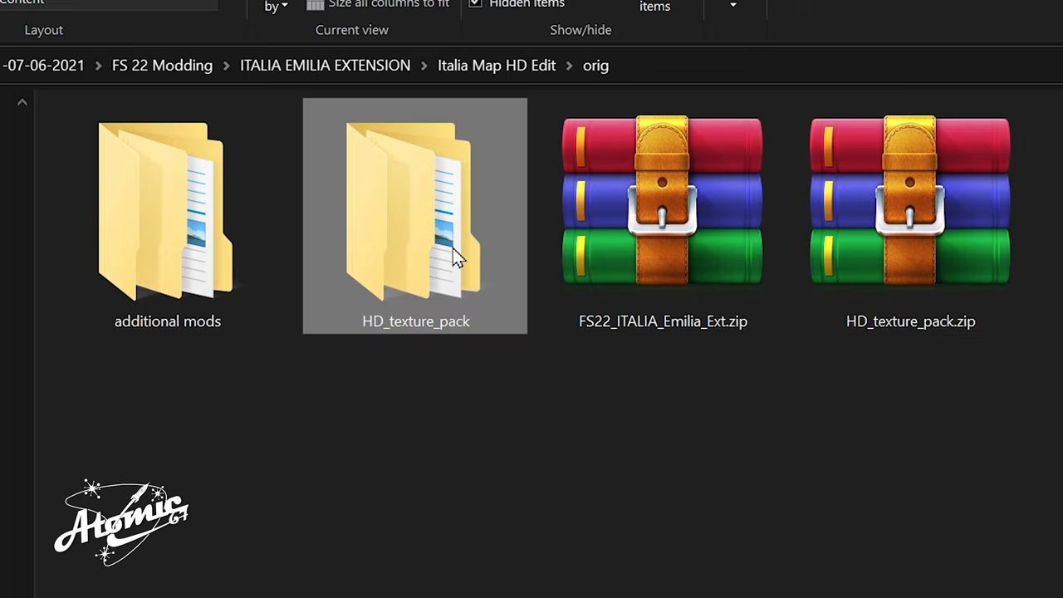
{"action": "mouse_move", "coordinate": [455, 255]}
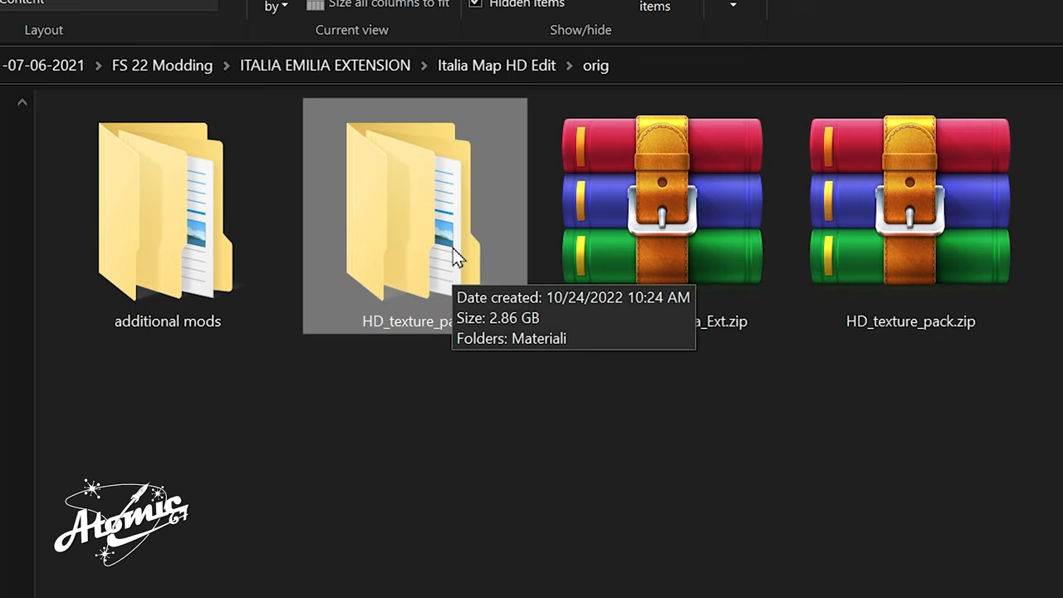
{"action": "mouse_move", "coordinate": [425, 255]}
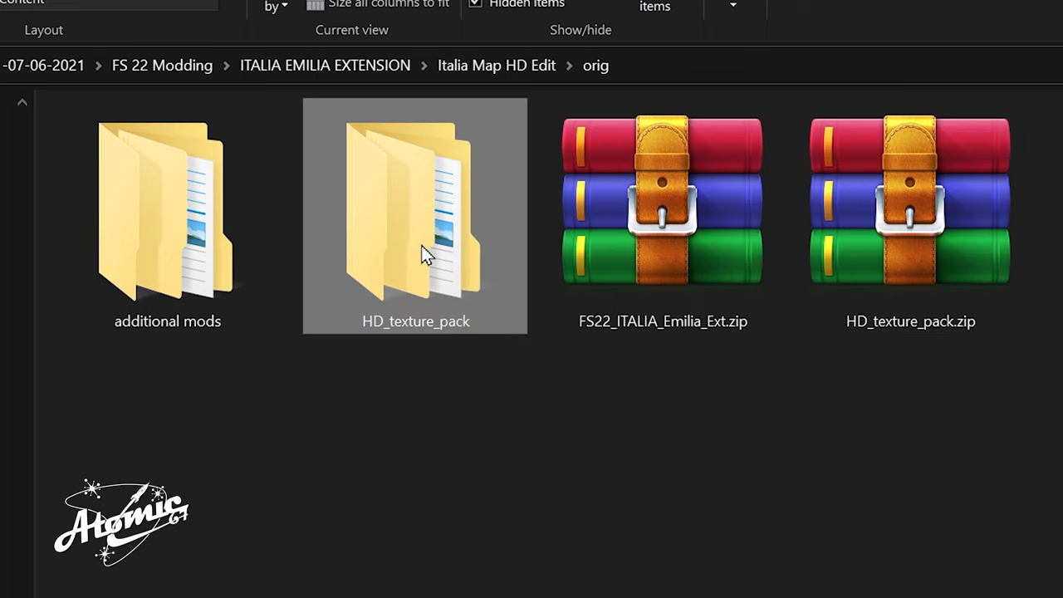
{"action": "mouse_move", "coordinate": [373, 256]}
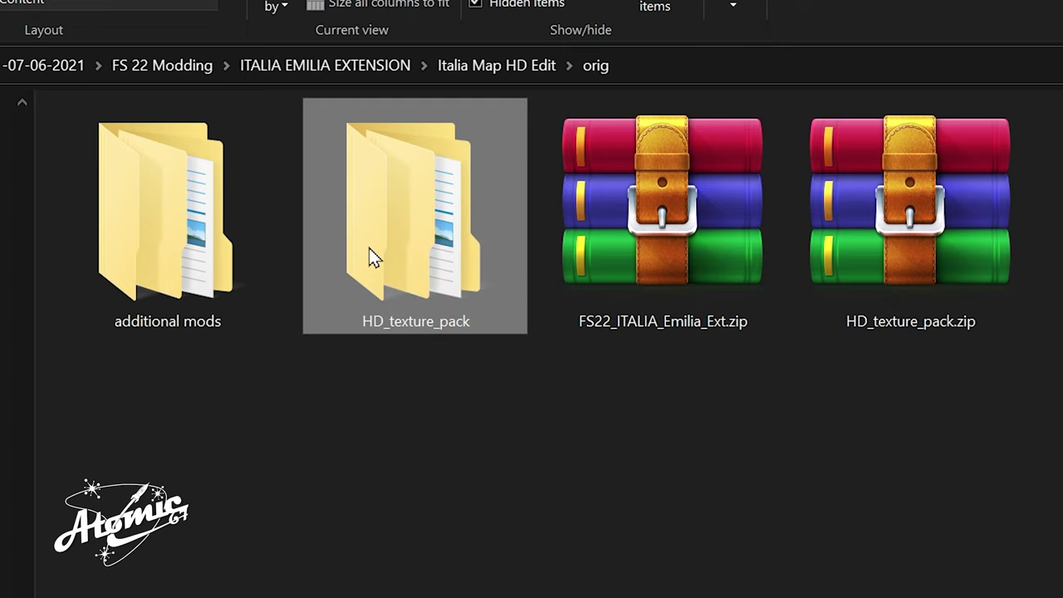
{"action": "left_click", "coordinate": [910, 219]}
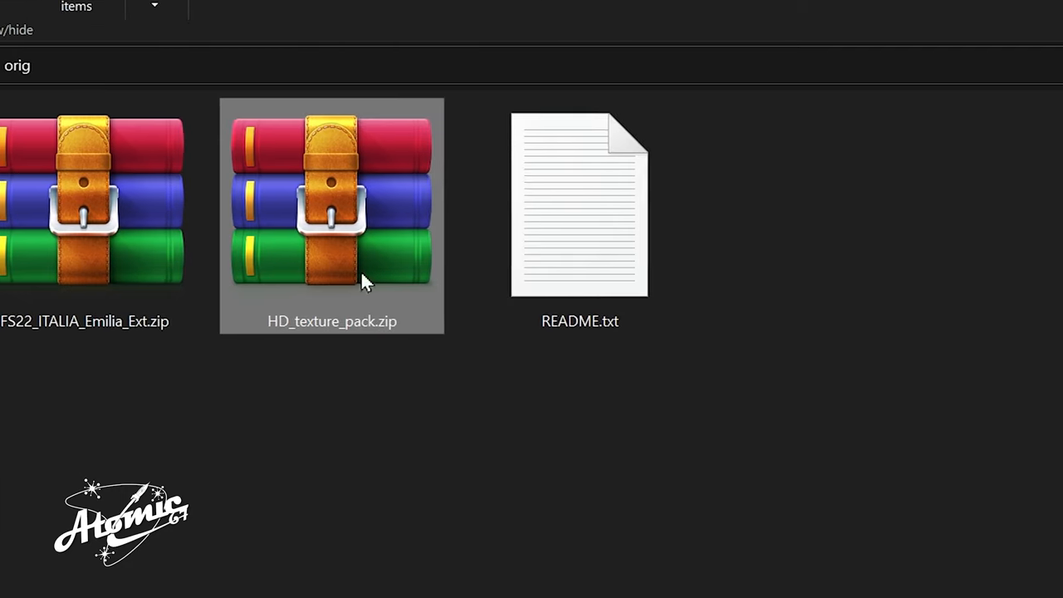
{"action": "left_click", "coordinate": [332, 216]}
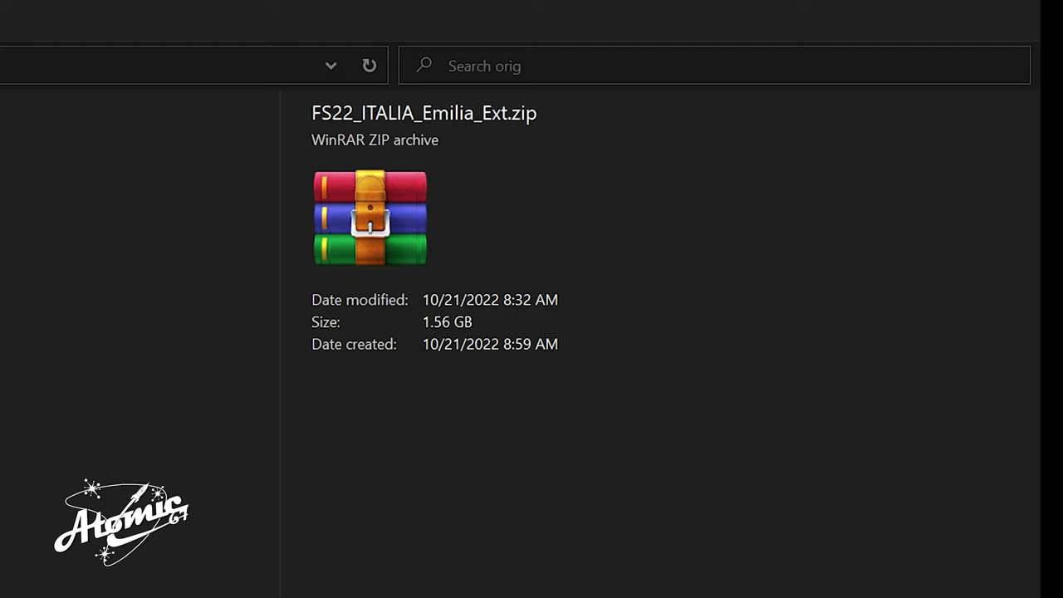
{"action": "mouse_move", "coordinate": [535, 329]}
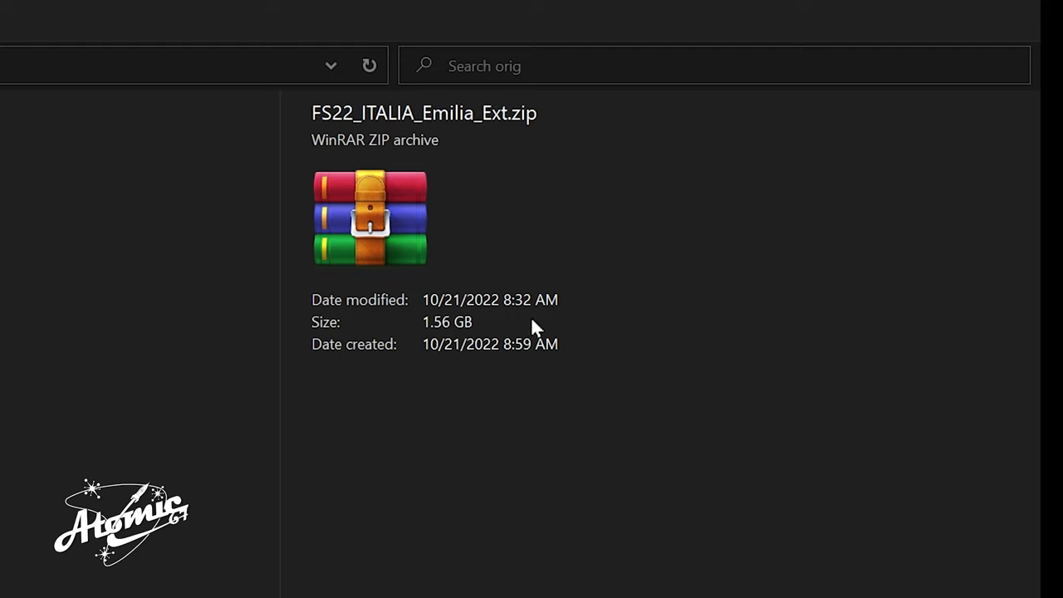
{"action": "mouse_move", "coordinate": [428, 342]}
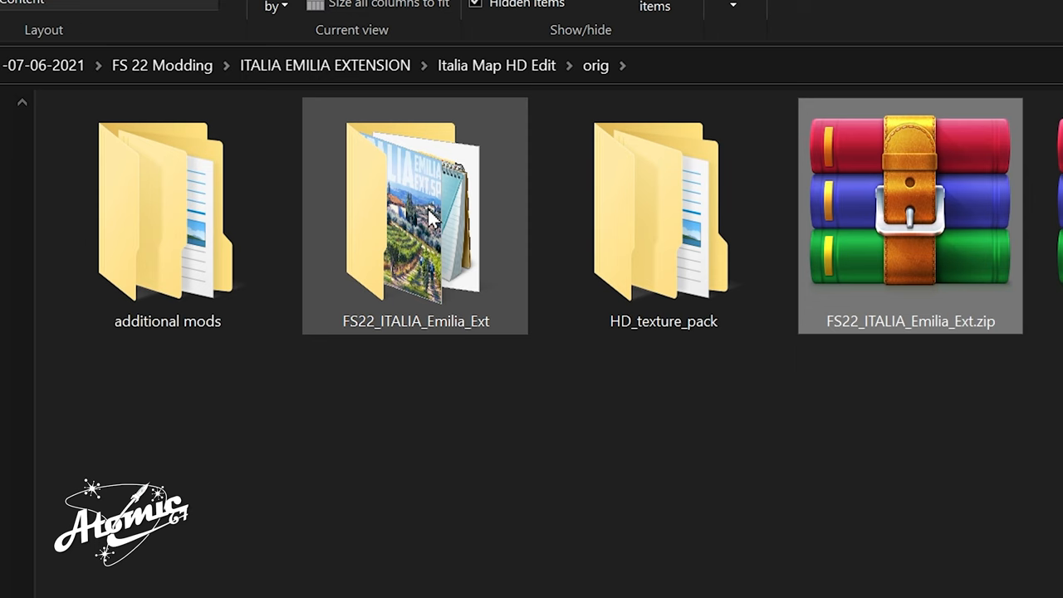
- Cut the FS22_ITALIA_Emilia_Ext and HD_texture_pack folders and paste them into edits
{"action": "left_click", "coordinate": [664, 216]}
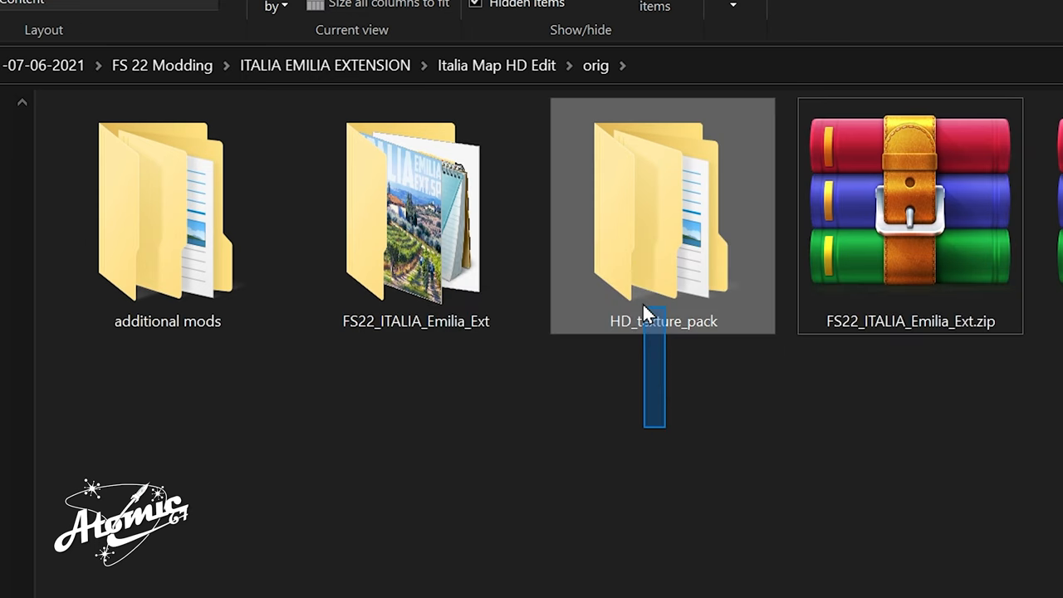
{"action": "right_click", "coordinate": [415, 216]}
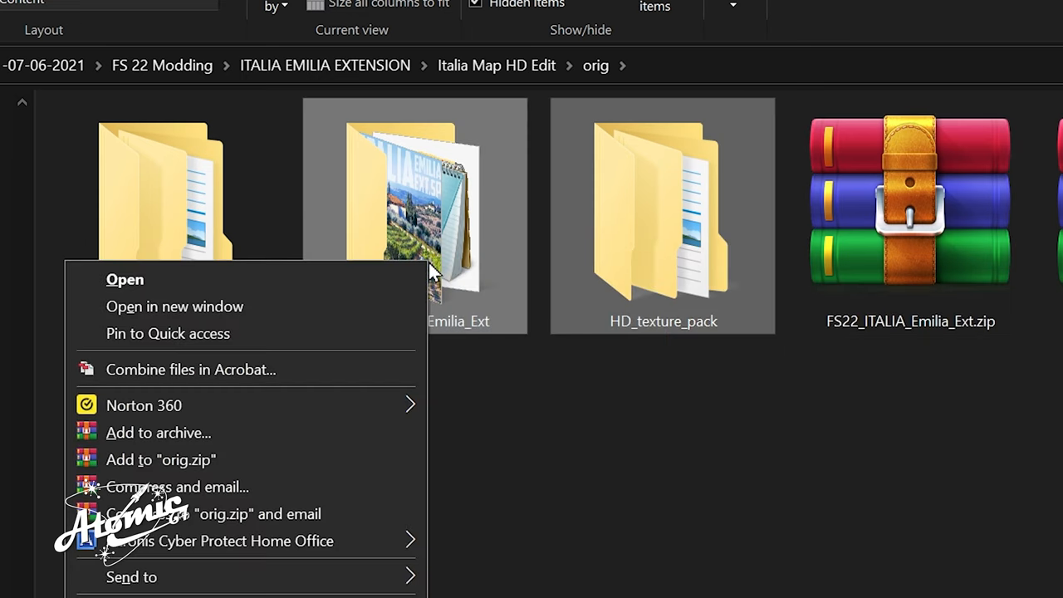
{"action": "left_click", "coordinate": [428, 518]}
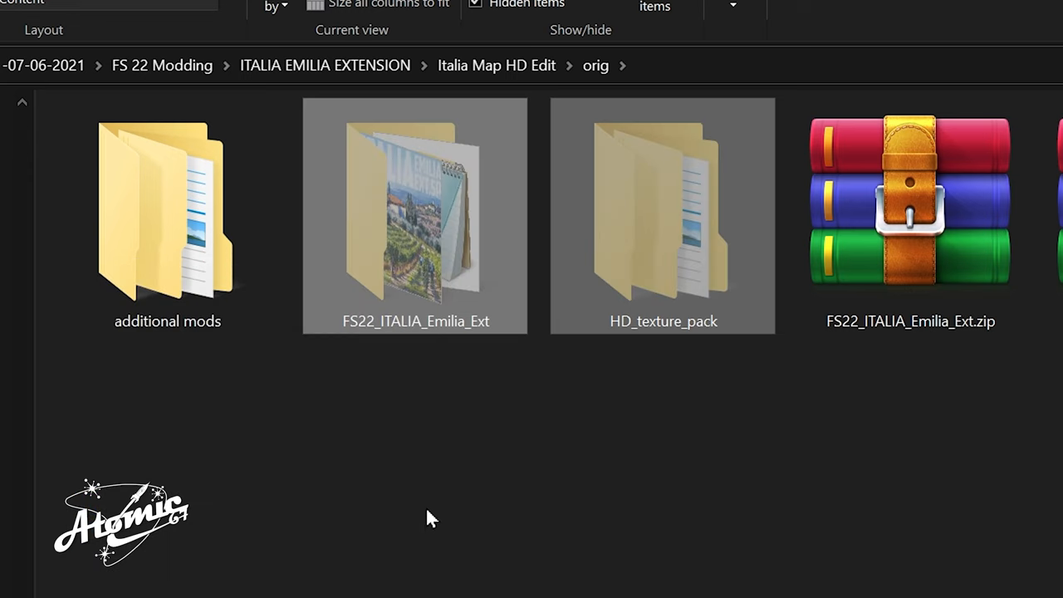
{"action": "key", "text": "Ctrl+x"}
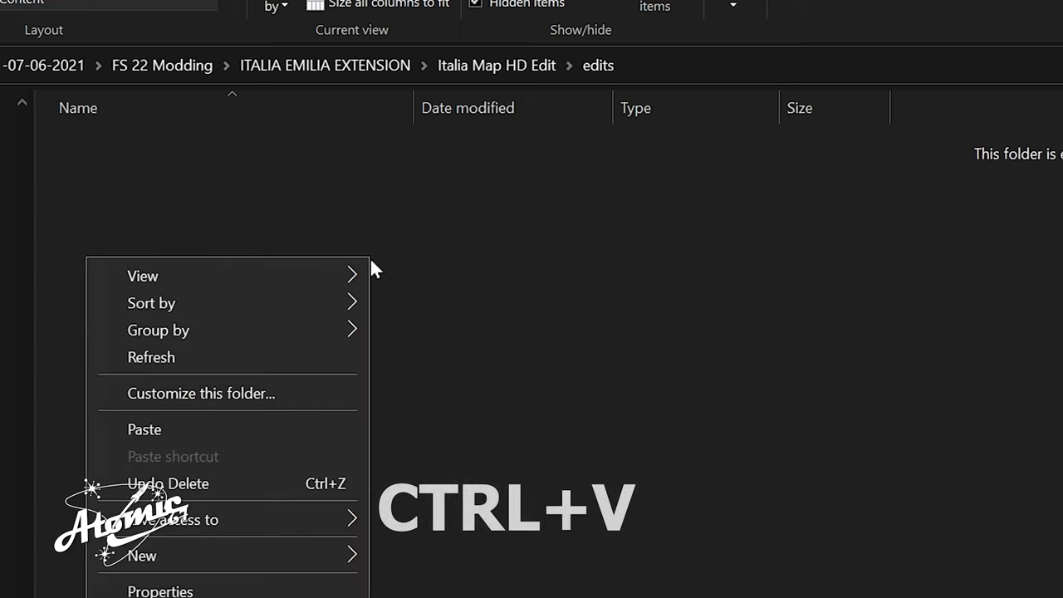
{"action": "left_click", "coordinate": [145, 428]}
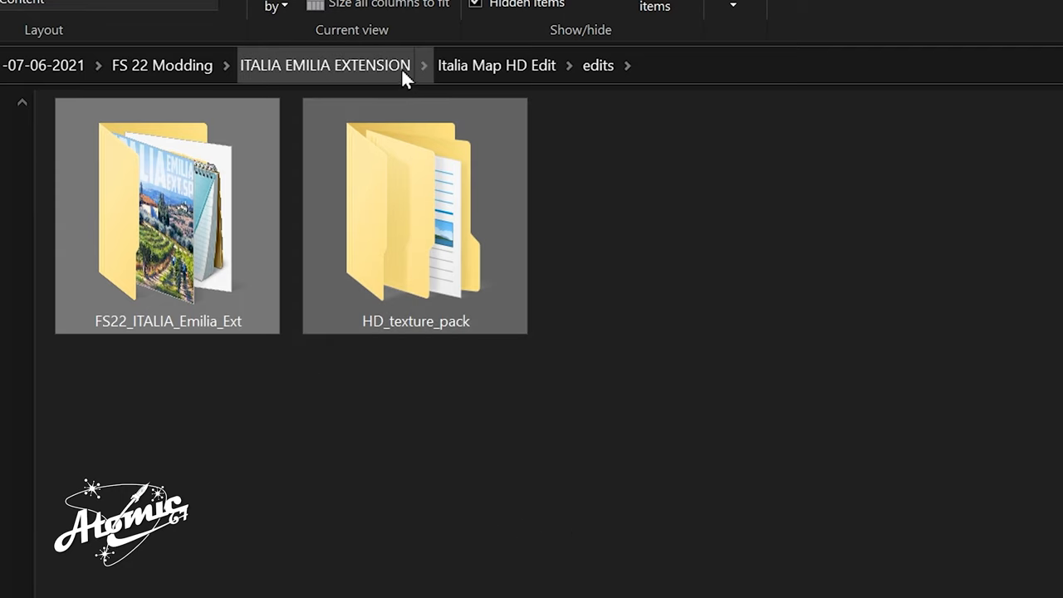
- Go back up to the Italia Map HD Edit folder with done, edits and orig
{"action": "left_click", "coordinate": [495, 65]}
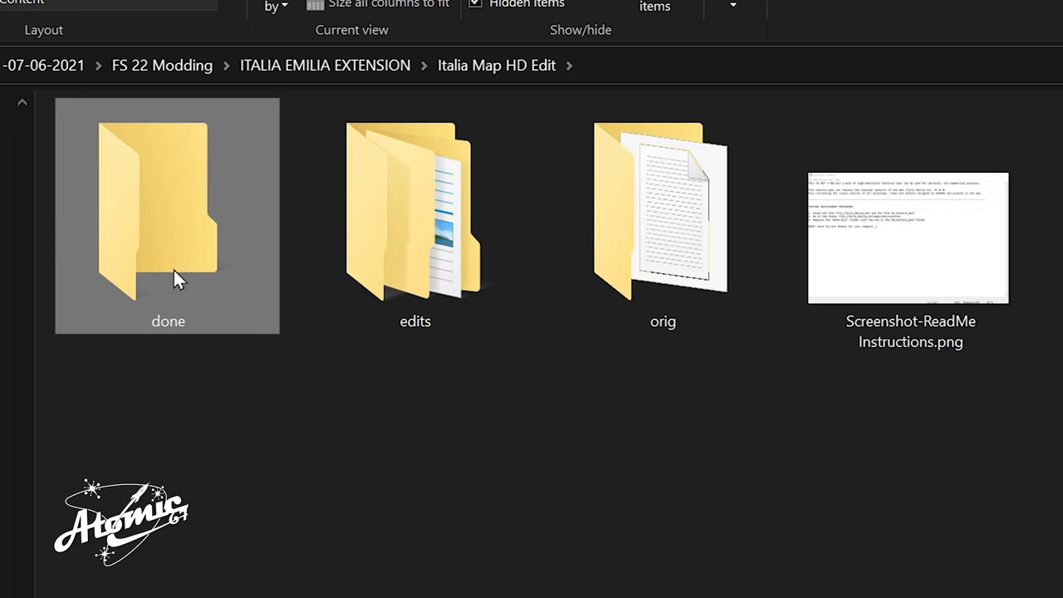
{"action": "mouse_move", "coordinate": [168, 233]}
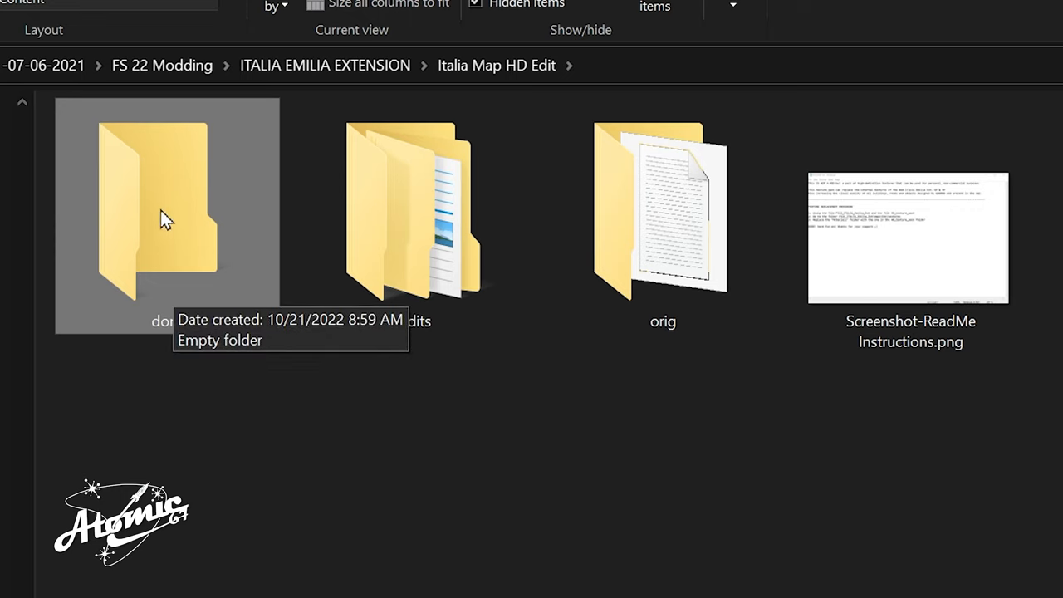
{"action": "mouse_move", "coordinate": [149, 203]}
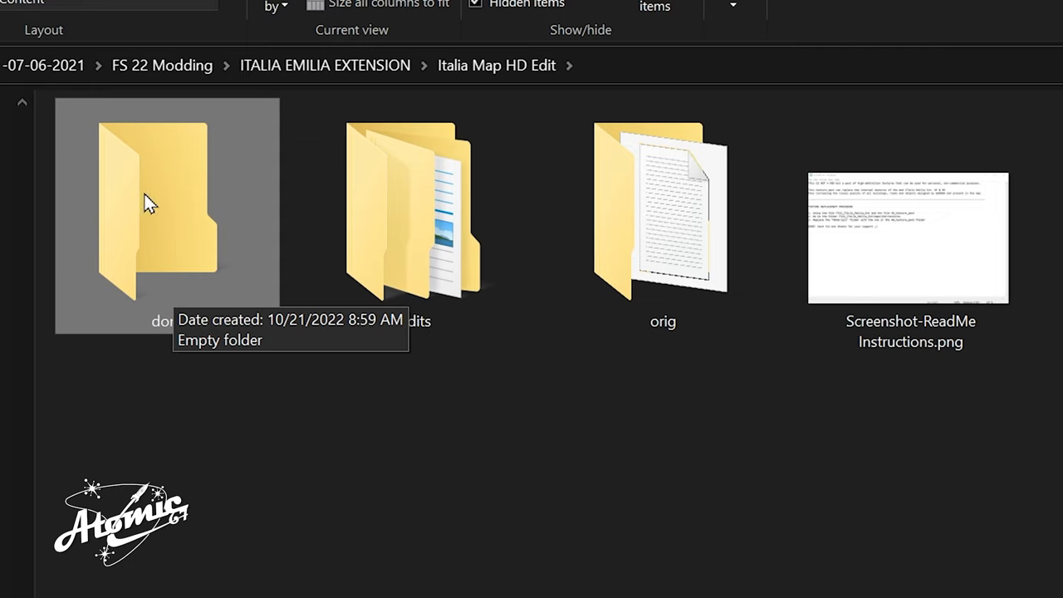
{"action": "mouse_move", "coordinate": [654, 241]}
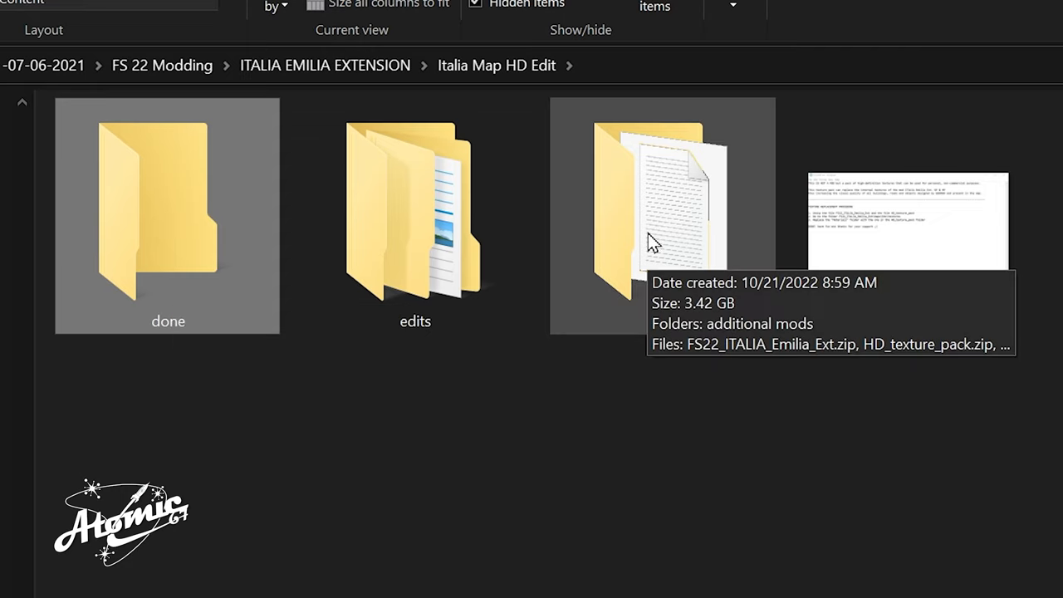
{"action": "mouse_move", "coordinate": [588, 507]}
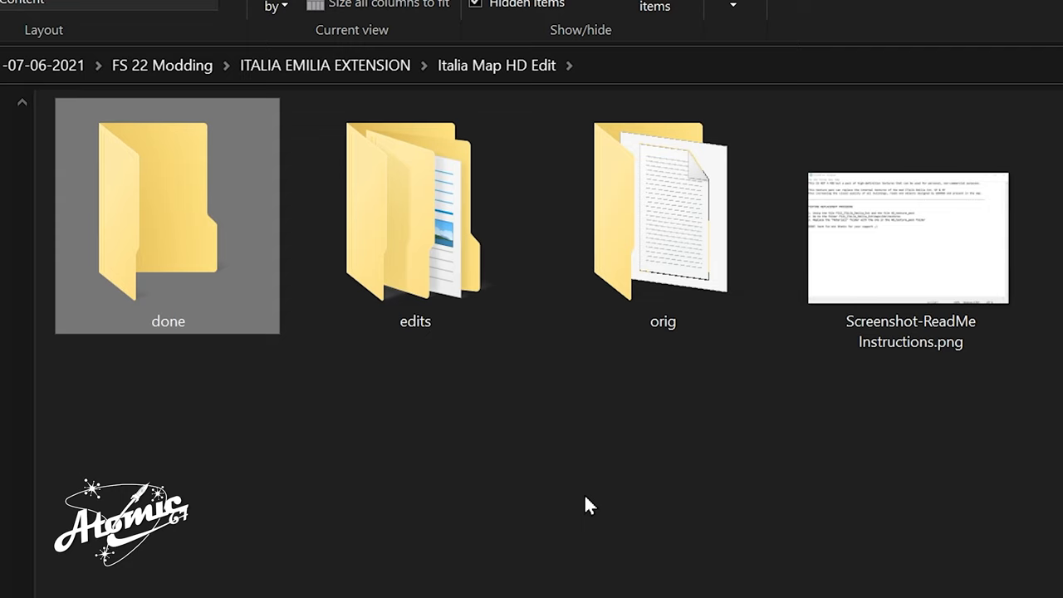
{"action": "mouse_move", "coordinate": [678, 265]}
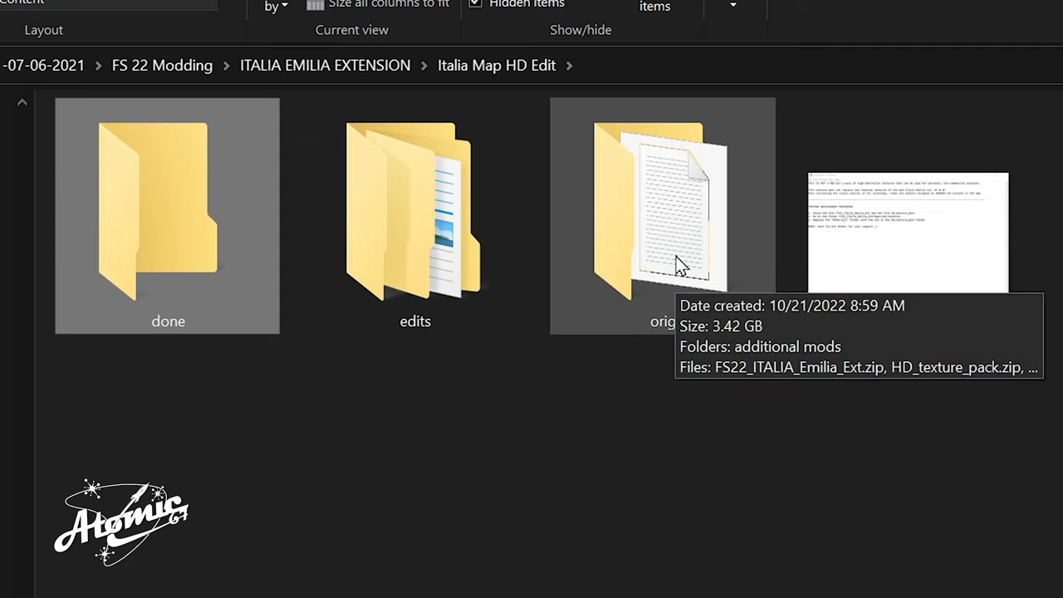
{"action": "mouse_move", "coordinate": [531, 433]}
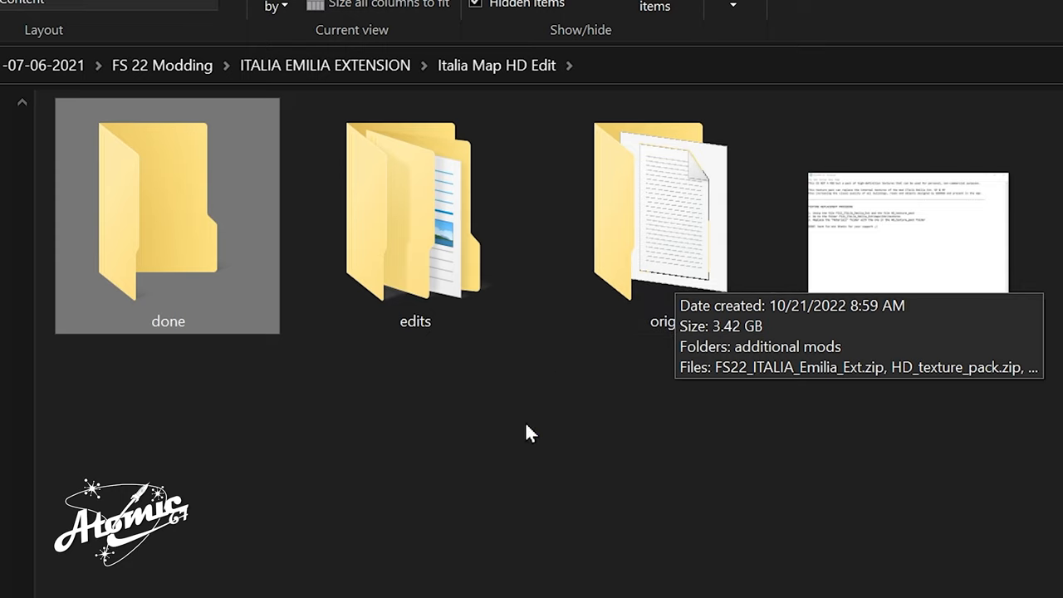
{"action": "mouse_move", "coordinate": [440, 578]}
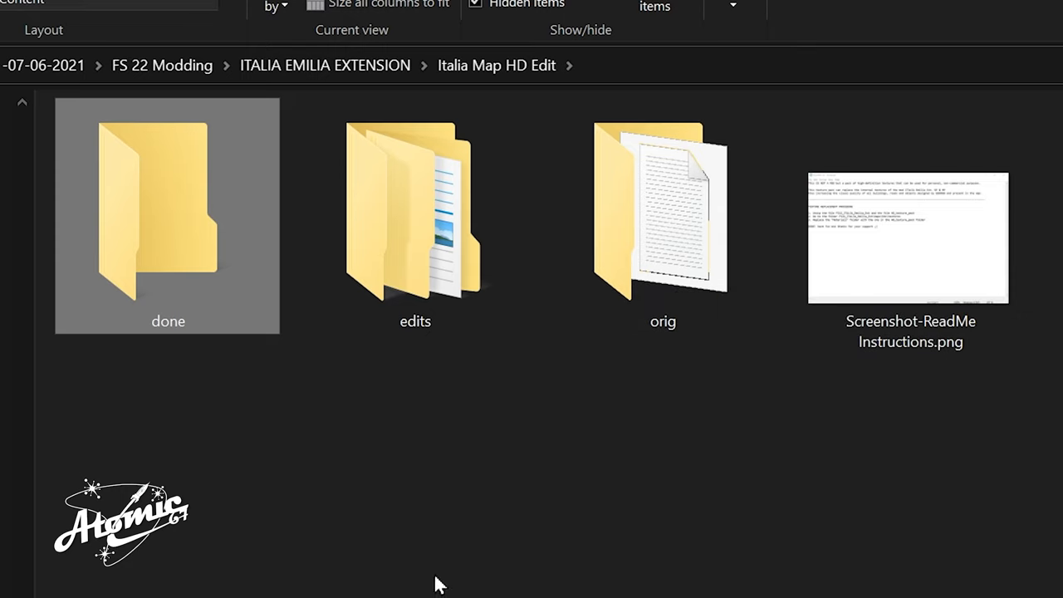
{"action": "mouse_move", "coordinate": [773, 533]}
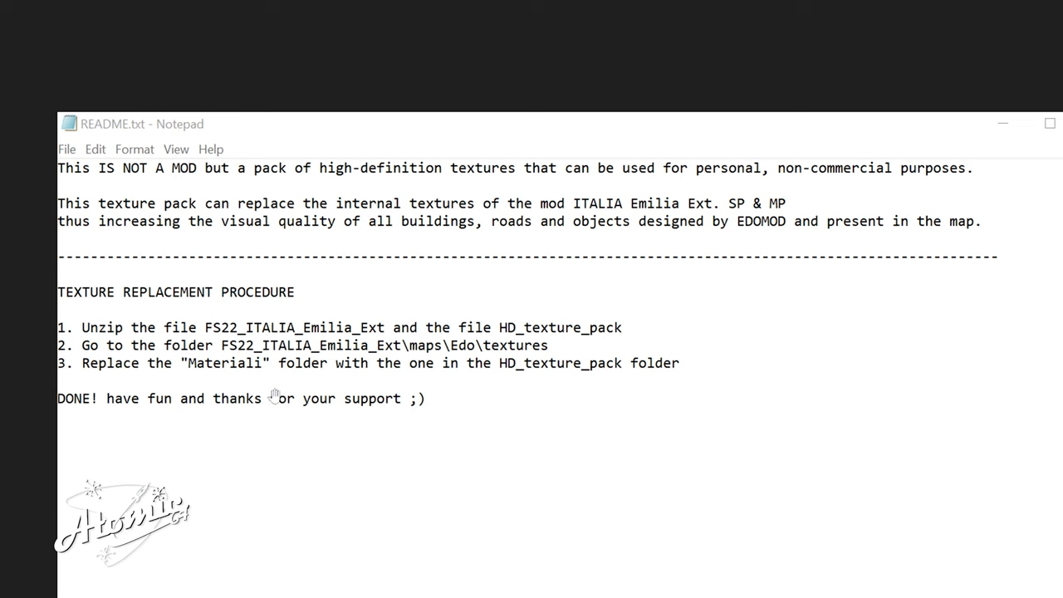
{"action": "mouse_move", "coordinate": [179, 343]}
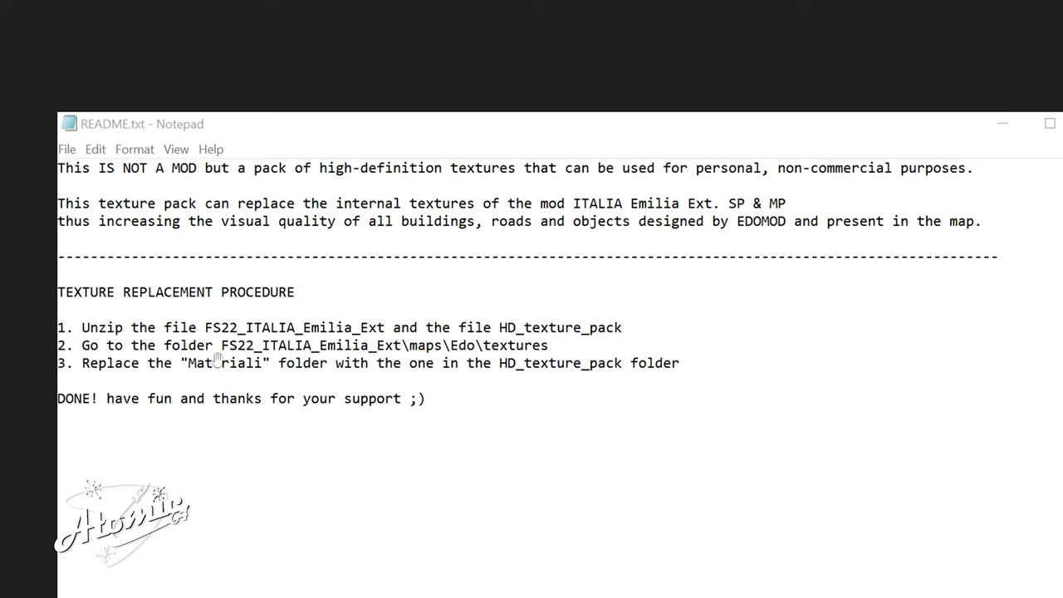
{"action": "mouse_move", "coordinate": [352, 363]}
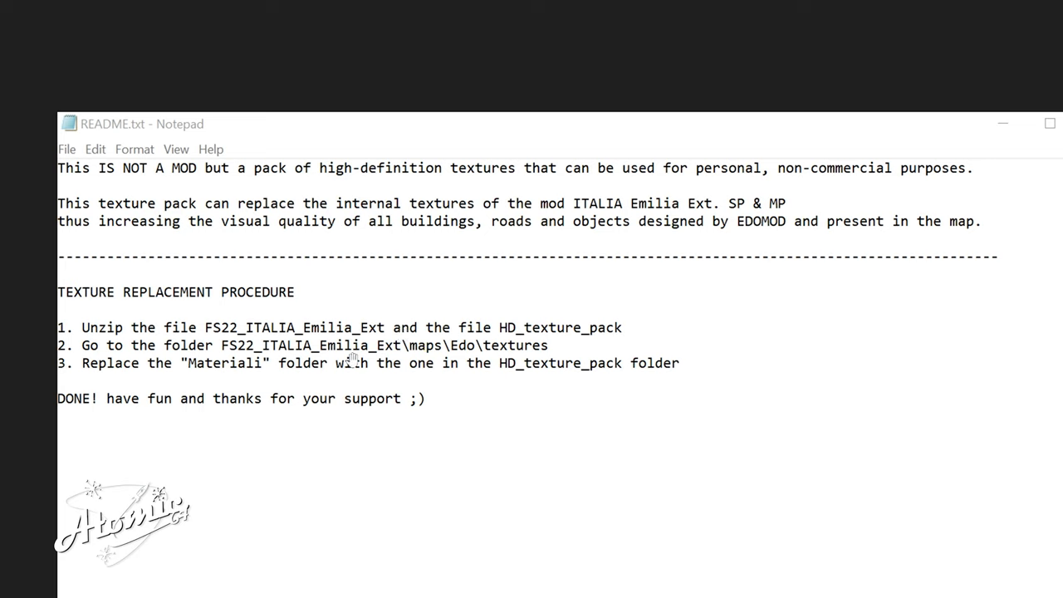
{"action": "mouse_move", "coordinate": [470, 372]}
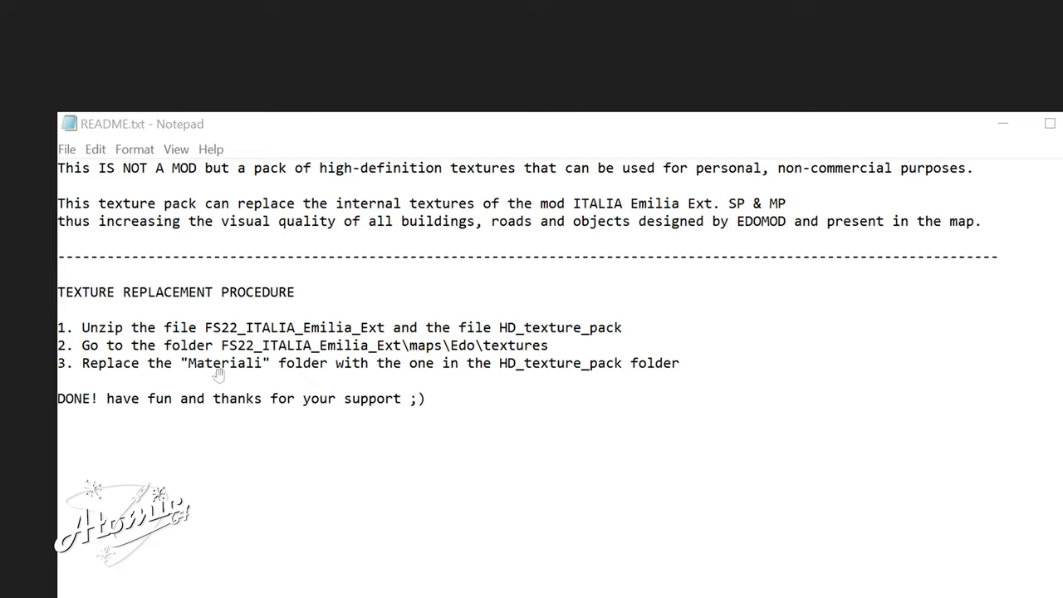
{"action": "mouse_move", "coordinate": [466, 372]}
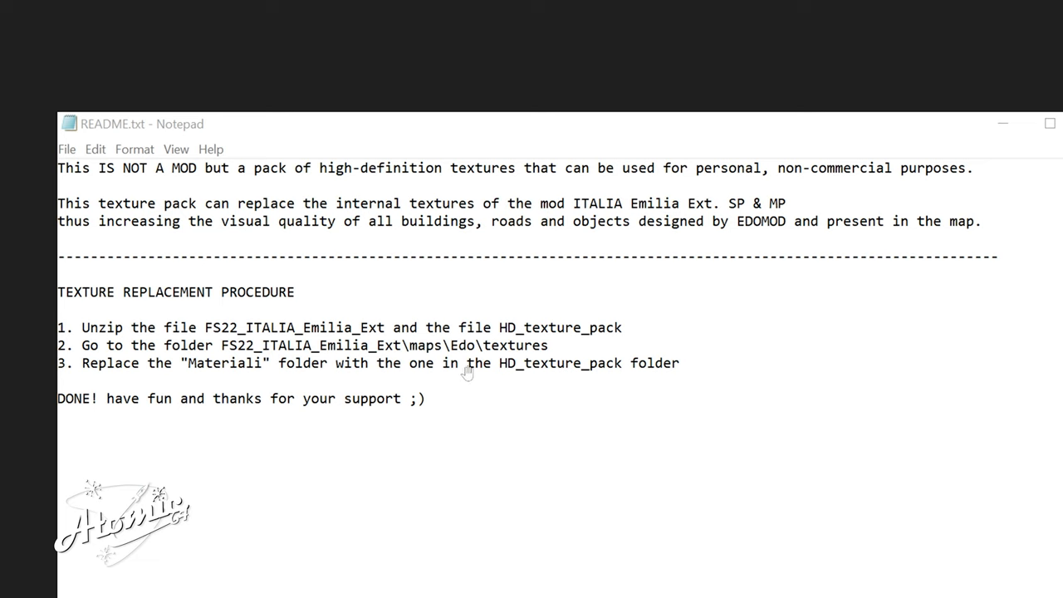
{"action": "mouse_move", "coordinate": [567, 369]}
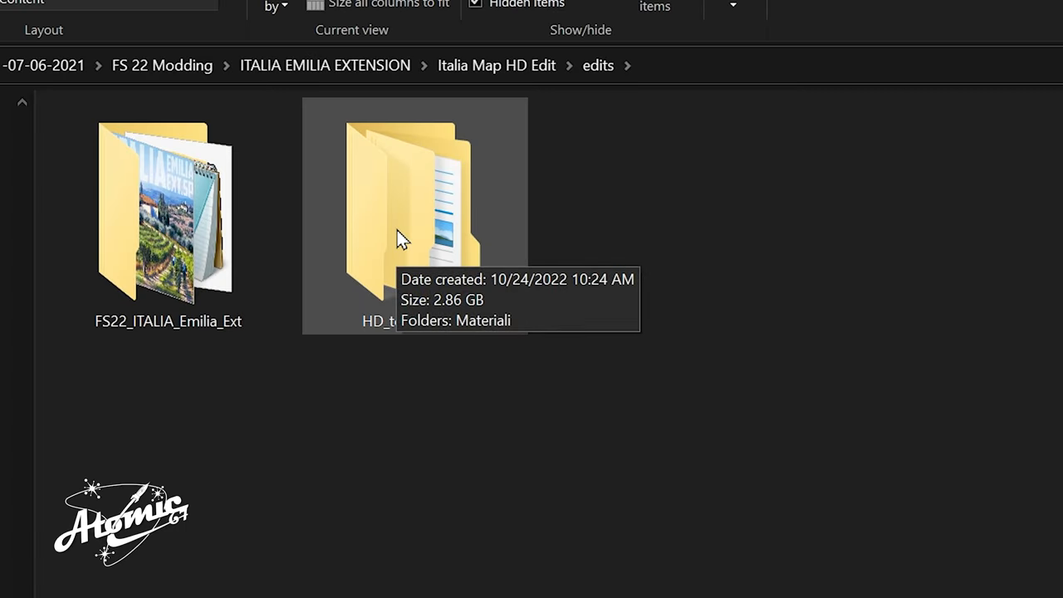
- Copy the Materiali folder from HD_texture_pack and return to edits
{"action": "double_click", "coordinate": [401, 213]}
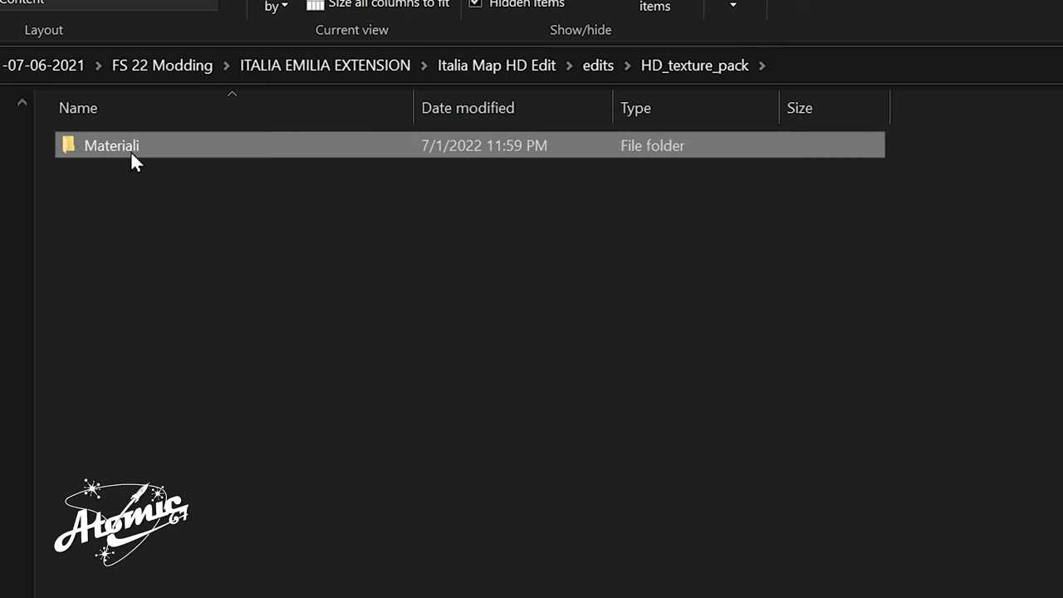
{"action": "key", "text": "ctrl+c"}
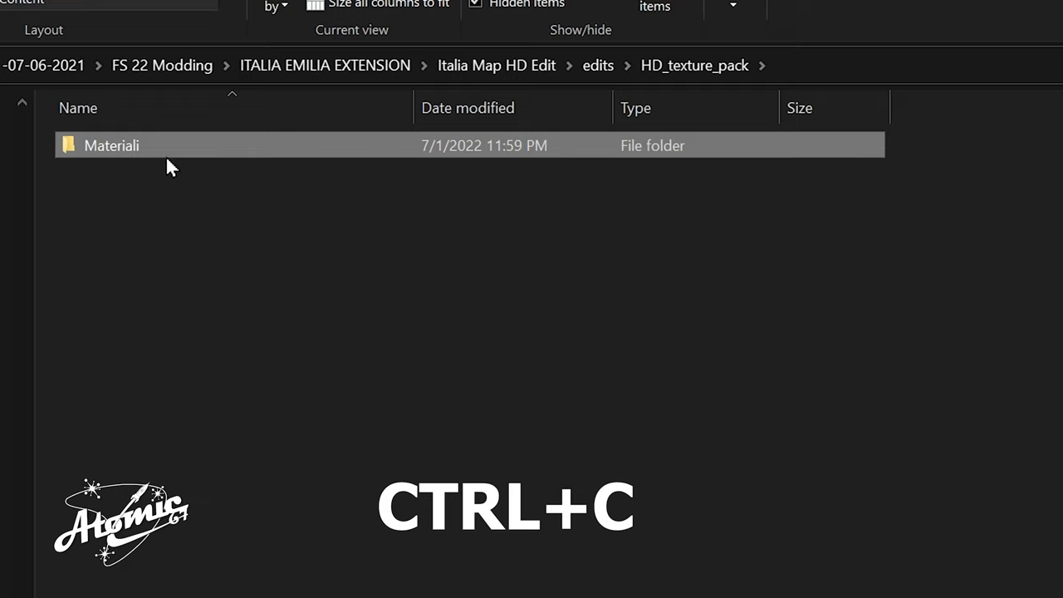
{"action": "left_click", "coordinate": [598, 66]}
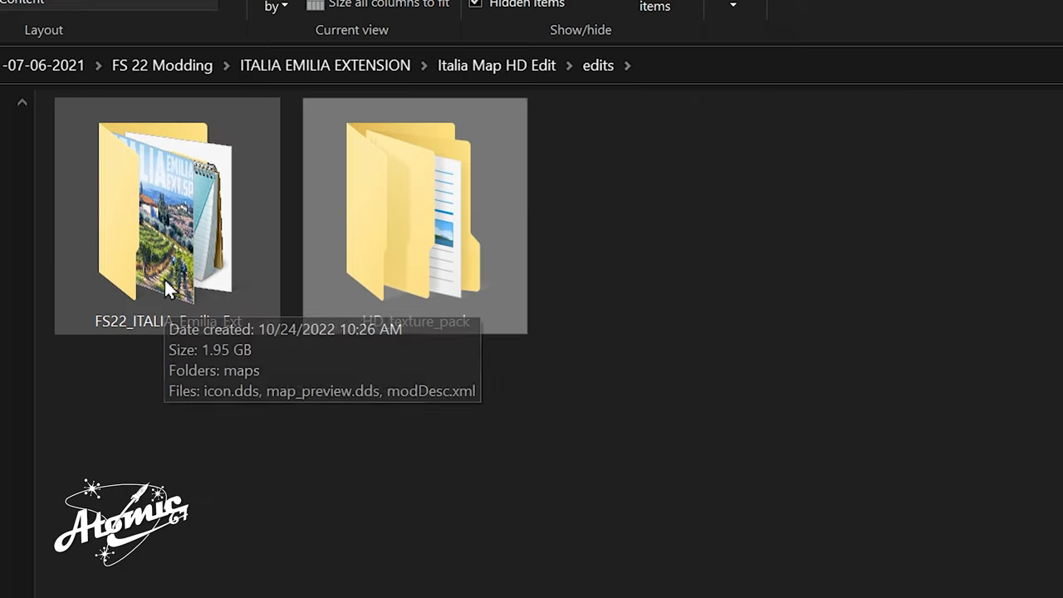
- Navigate into FS22_ITALIA_Emilia_Ext > maps > Edo
{"action": "double_click", "coordinate": [166, 216]}
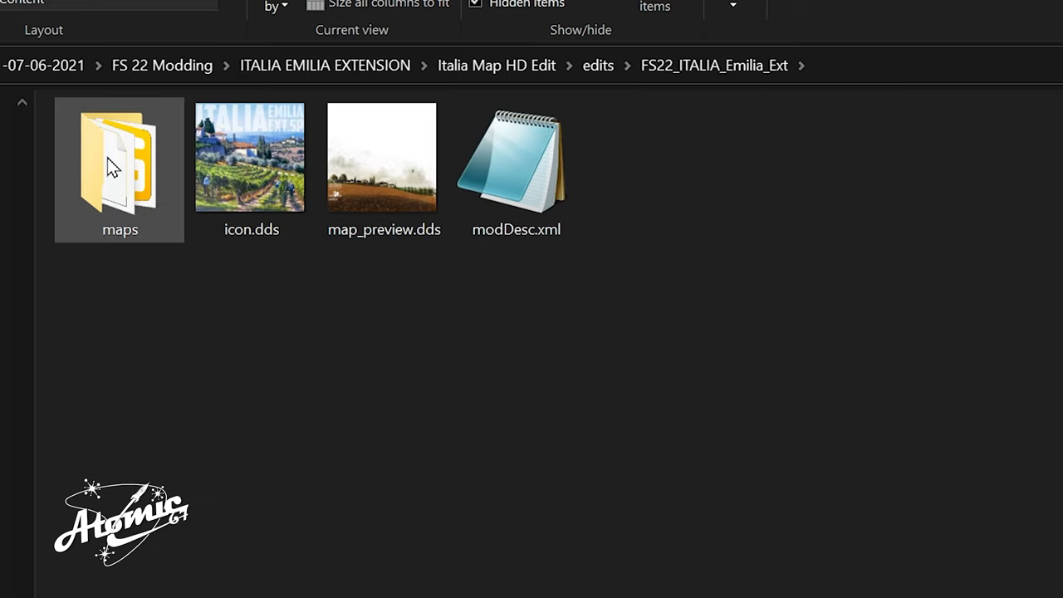
{"action": "double_click", "coordinate": [116, 158]}
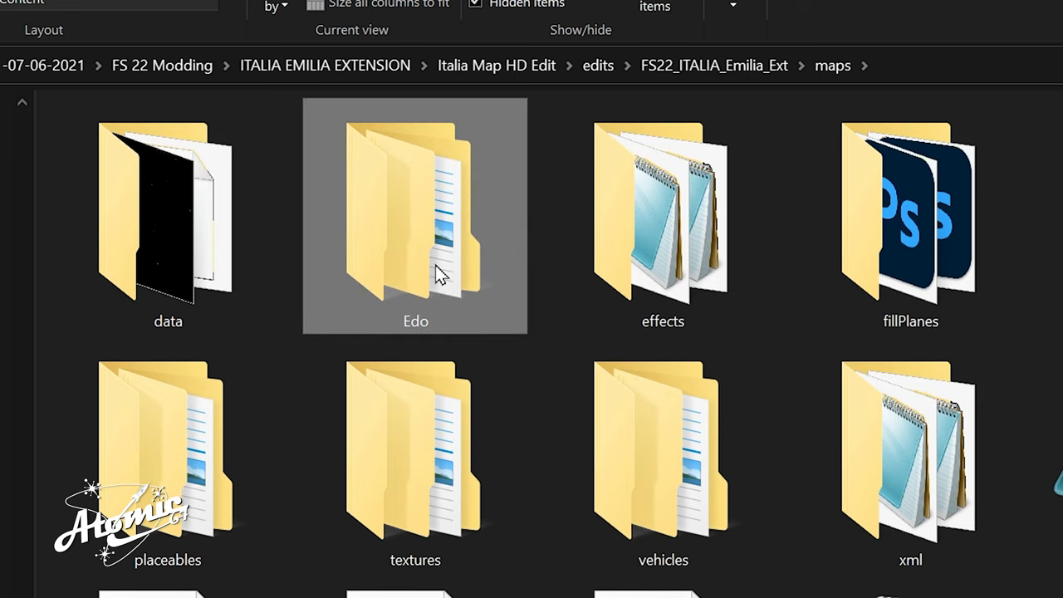
{"action": "mouse_move", "coordinate": [405, 184]}
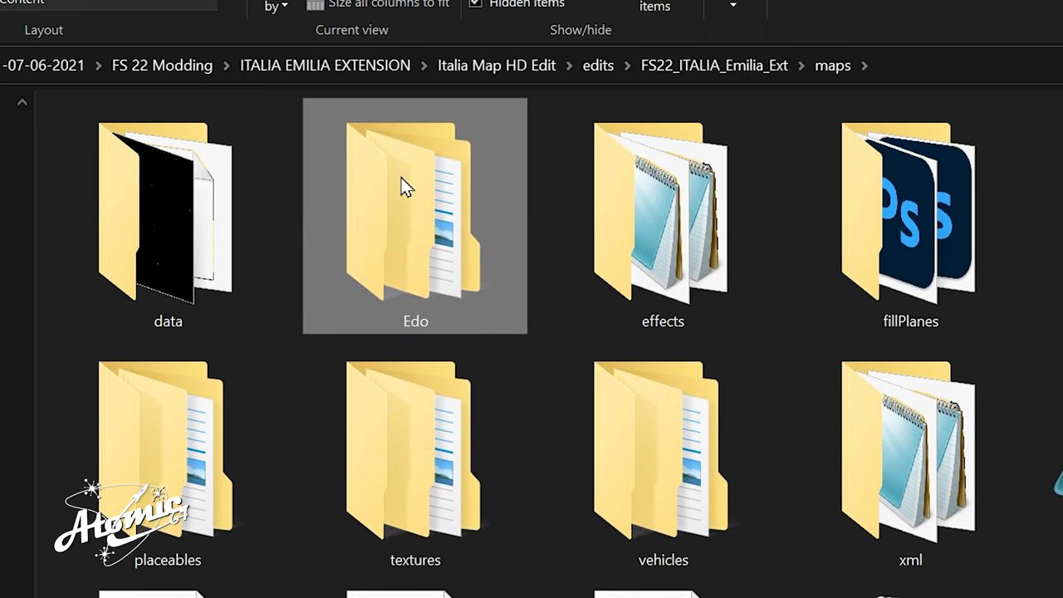
{"action": "double_click", "coordinate": [415, 208]}
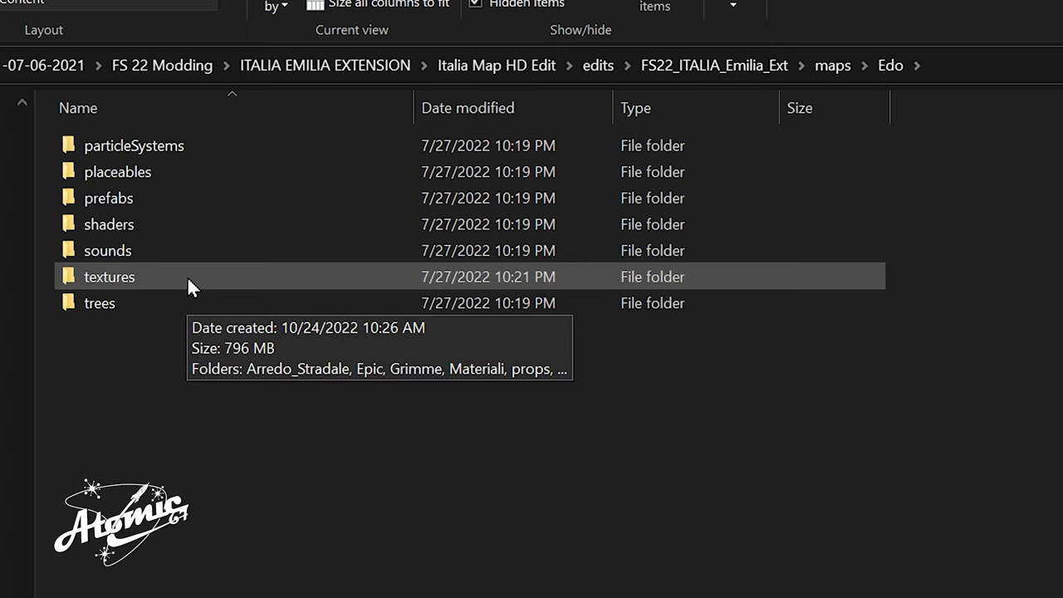
- Paste the HD Materiali folder into textures, replacing the 791 same-named files
{"action": "double_click", "coordinate": [110, 276]}
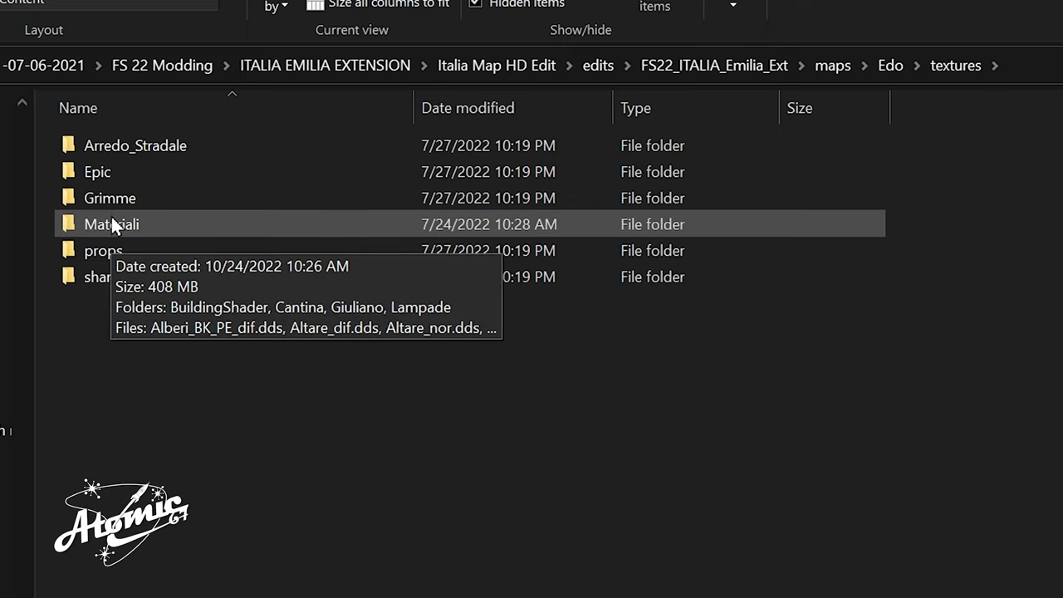
{"action": "mouse_move", "coordinate": [199, 468]}
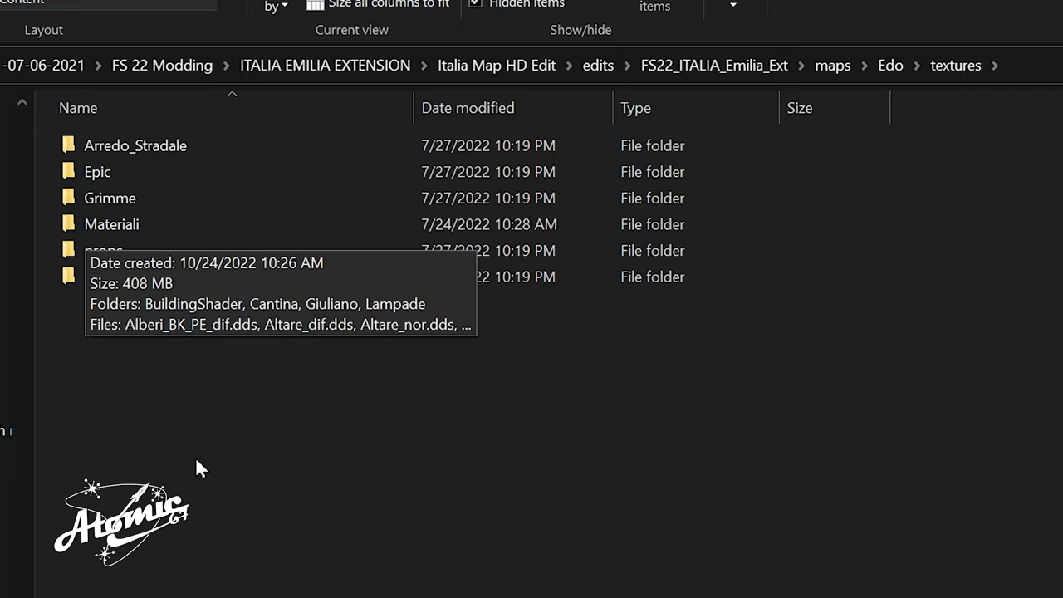
{"action": "mouse_move", "coordinate": [299, 435]}
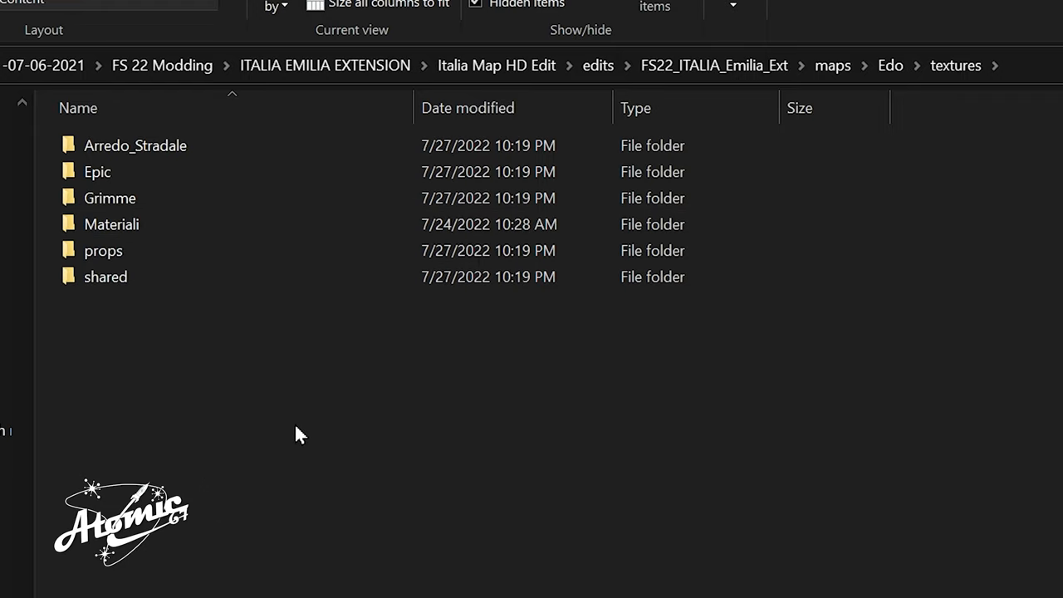
{"action": "mouse_move", "coordinate": [266, 435]}
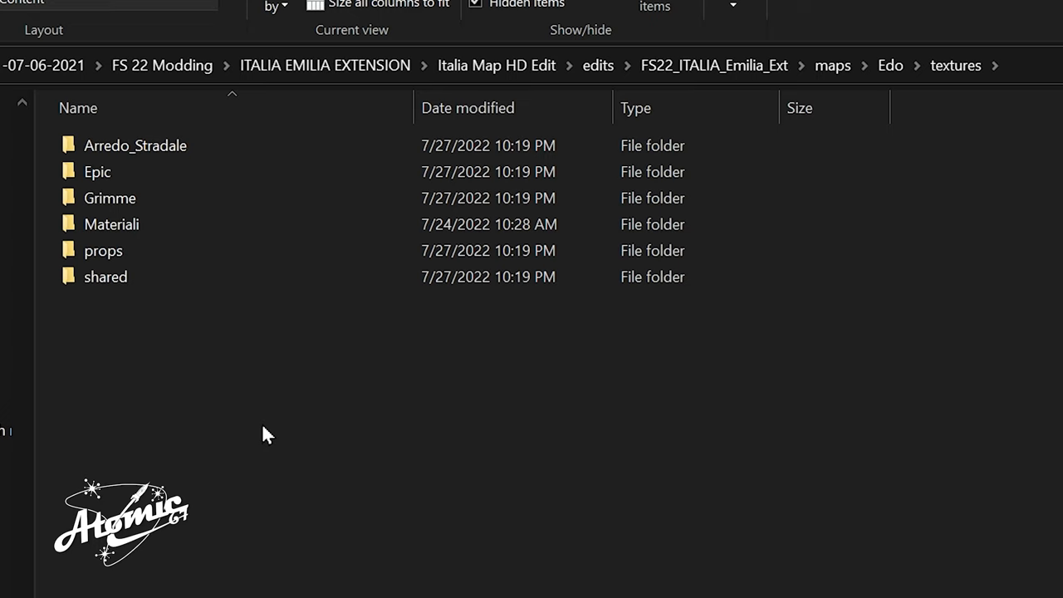
{"action": "right_click", "coordinate": [266, 435]}
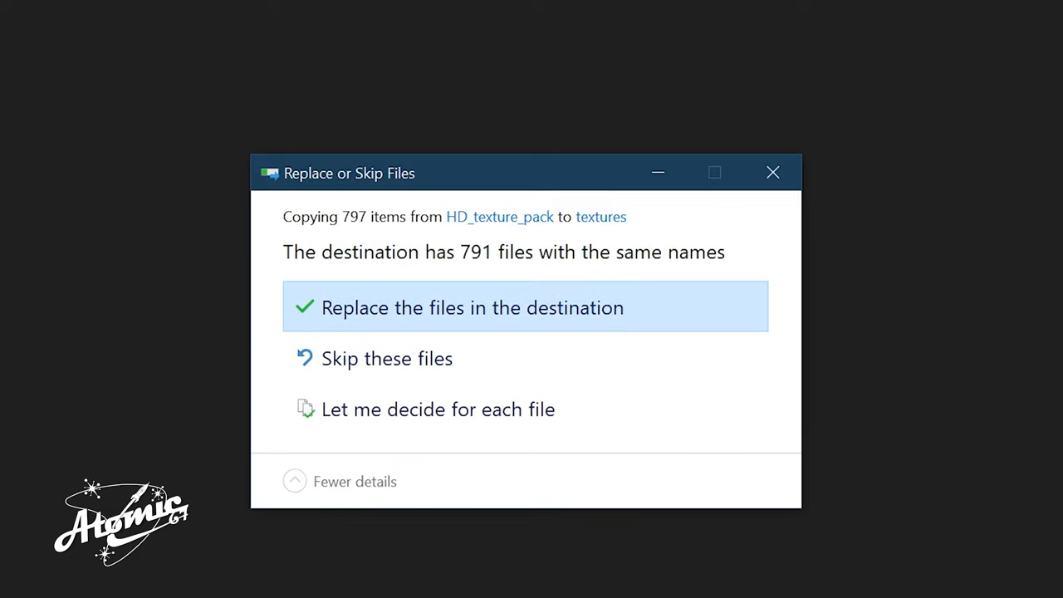
{"action": "mouse_move", "coordinate": [415, 319]}
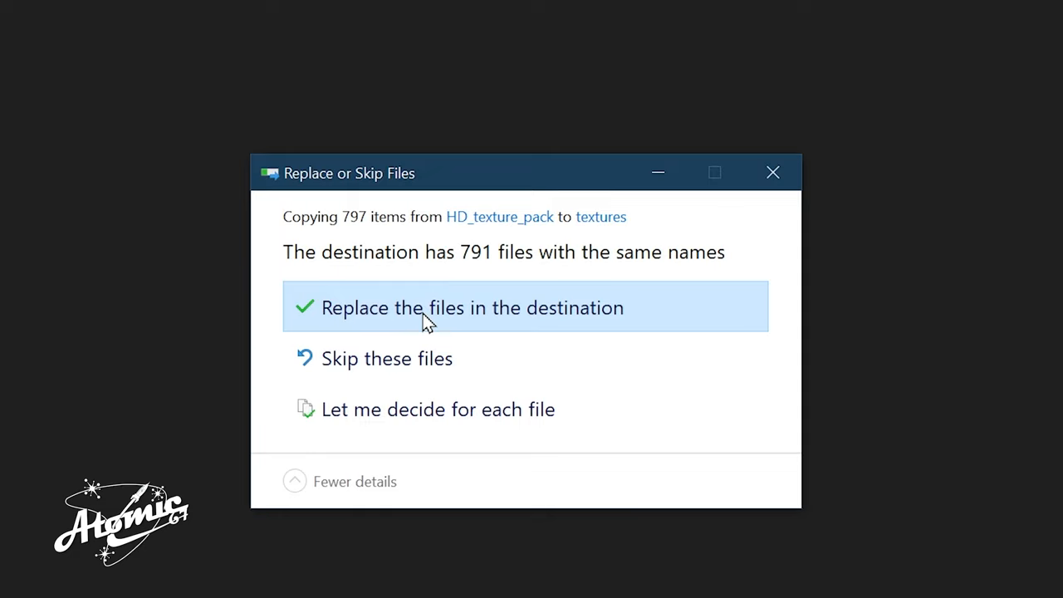
{"action": "left_click", "coordinate": [471, 307]}
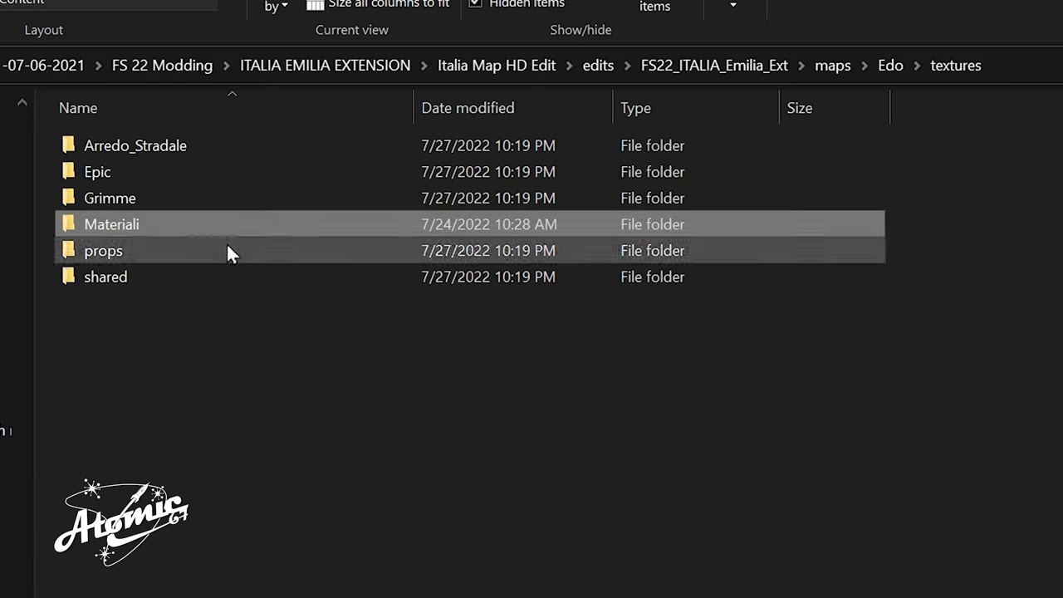
{"action": "double_click", "coordinate": [109, 224]}
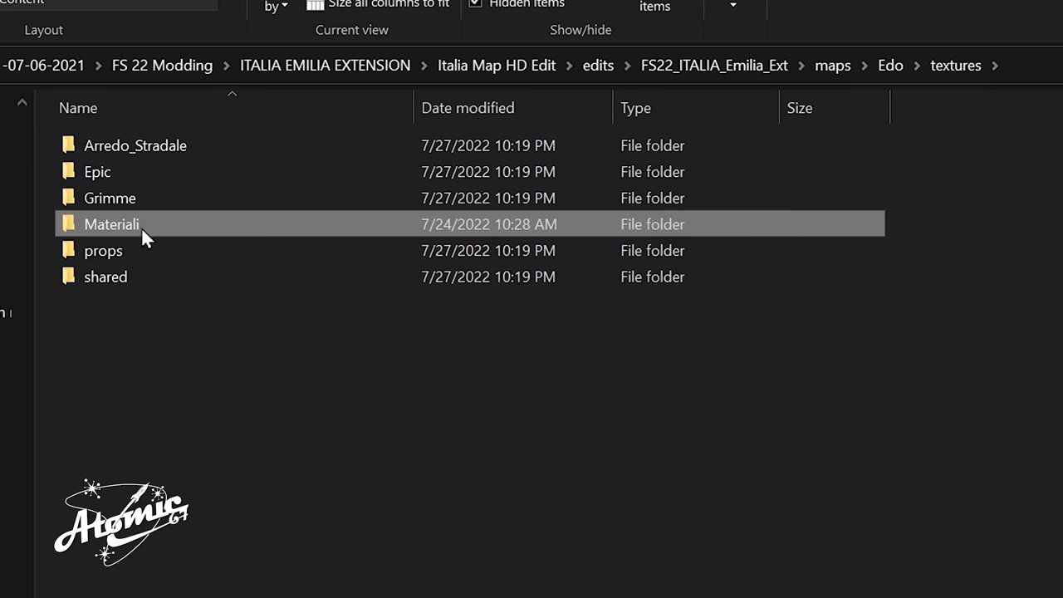
{"action": "mouse_move", "coordinate": [833, 78]}
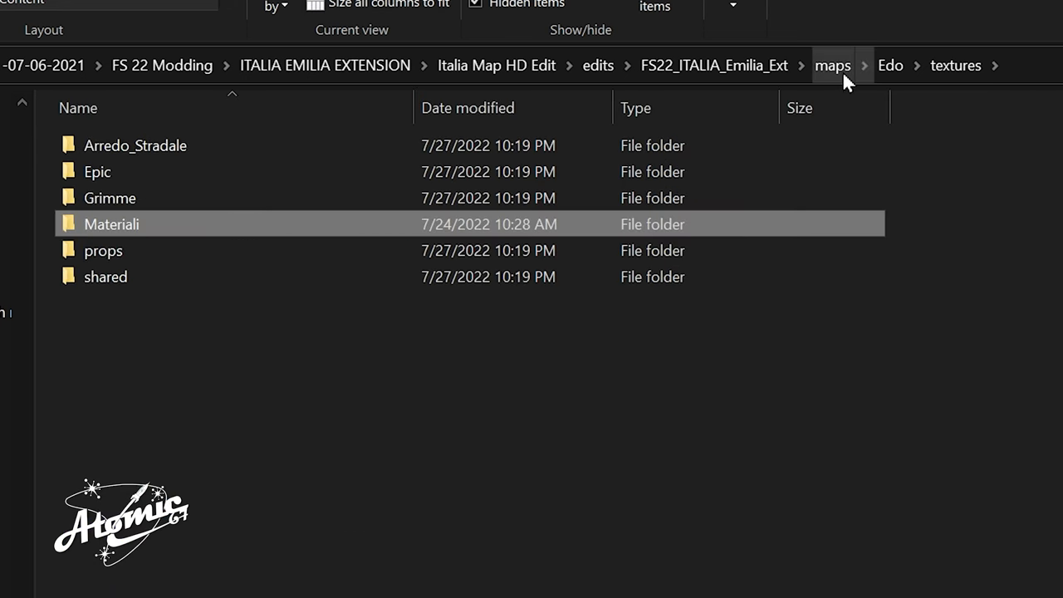
- Back in FS22_ITALIA_Emilia_Ext, select maps, icon.dds, map_preview.dds and modDesc.xml
{"action": "left_click", "coordinate": [714, 67]}
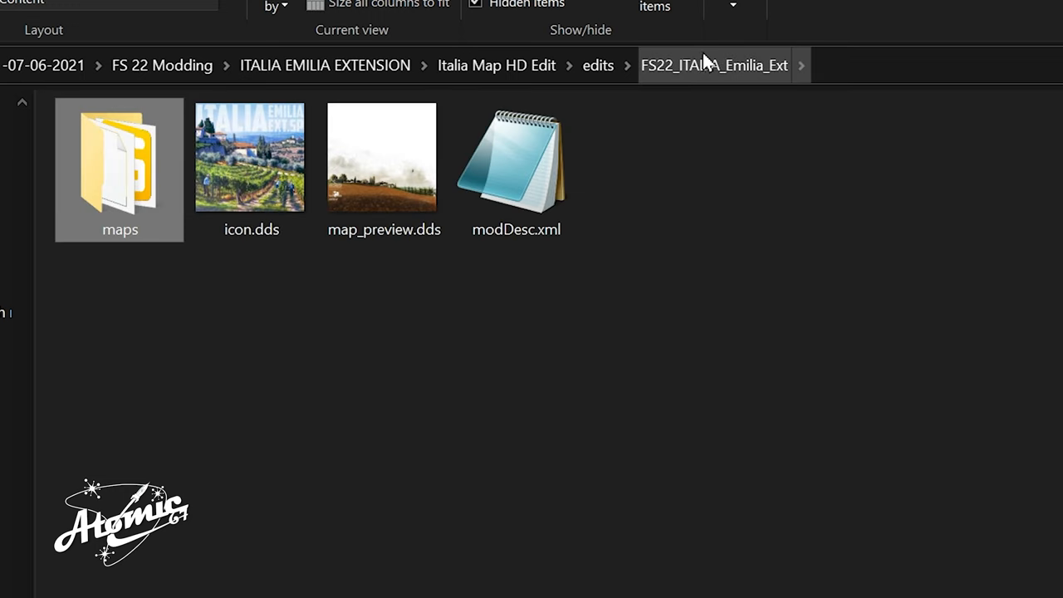
{"action": "mouse_move", "coordinate": [761, 101]}
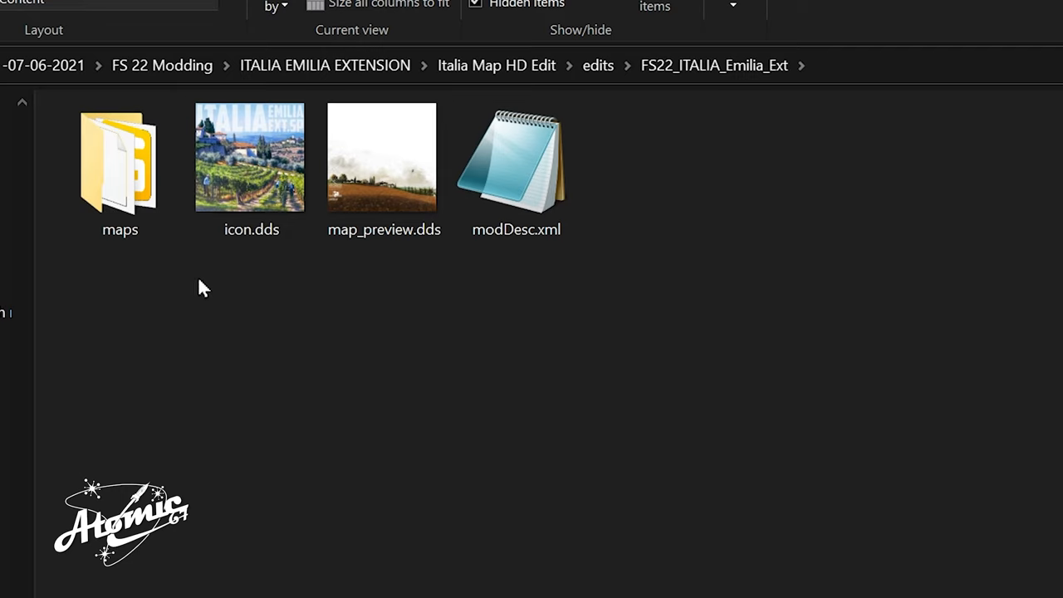
{"action": "left_click", "coordinate": [382, 156]}
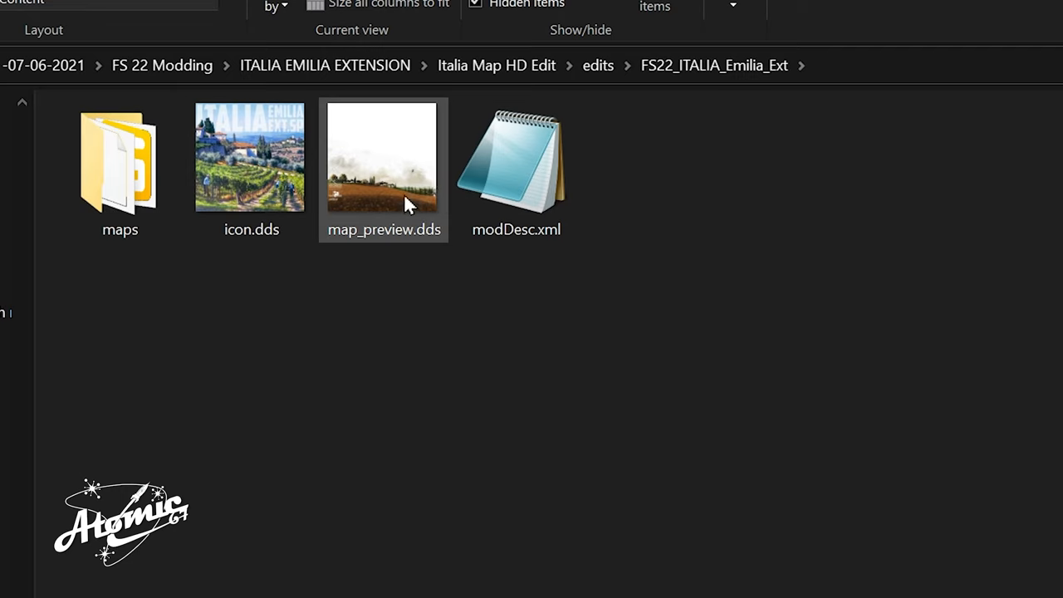
{"action": "left_click", "coordinate": [251, 158]}
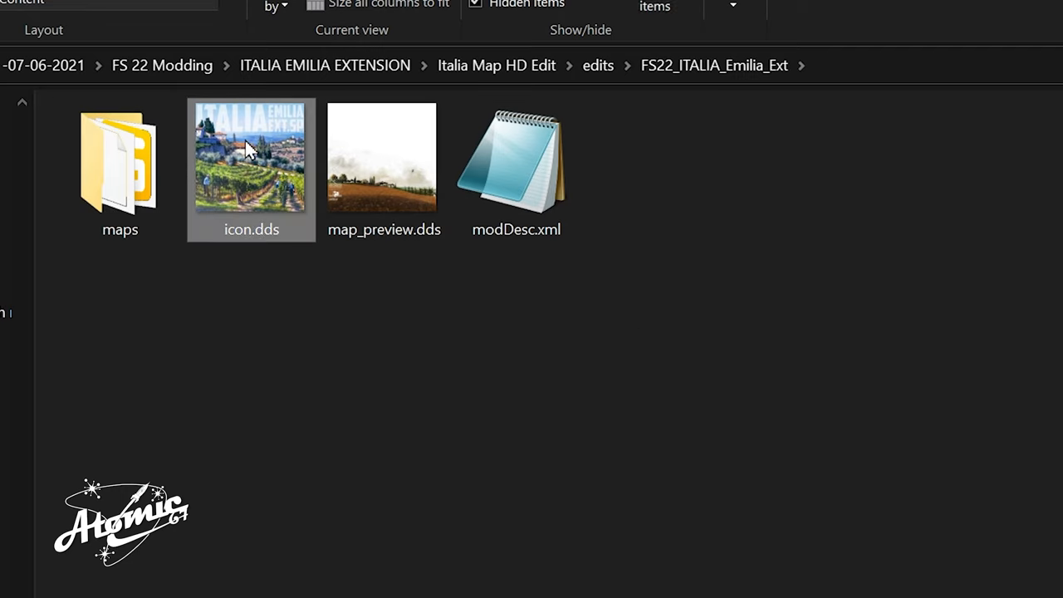
{"action": "left_click", "coordinate": [382, 166]}
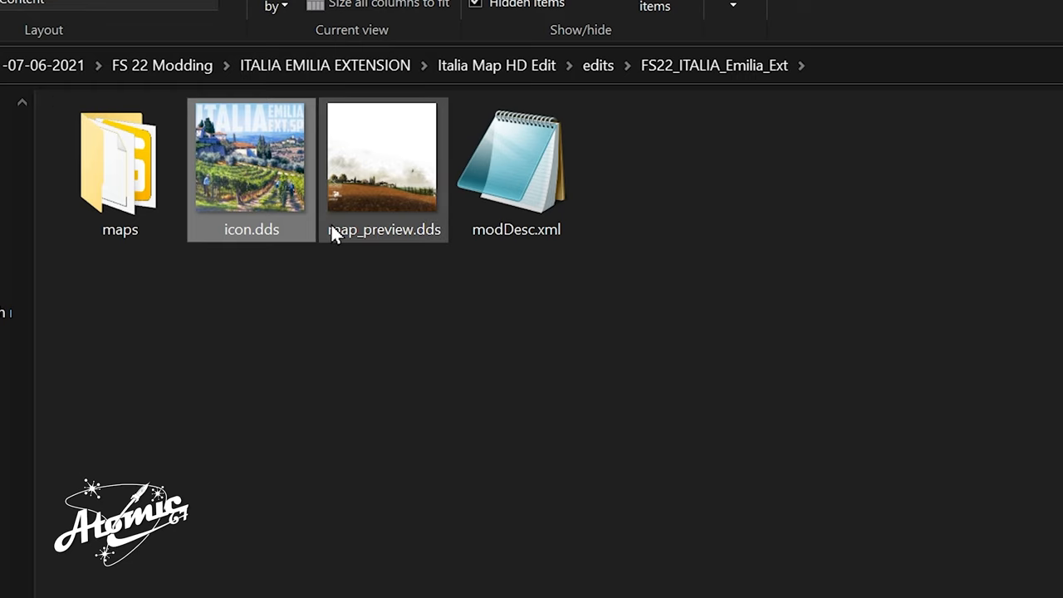
{"action": "left_click", "coordinate": [514, 158]}
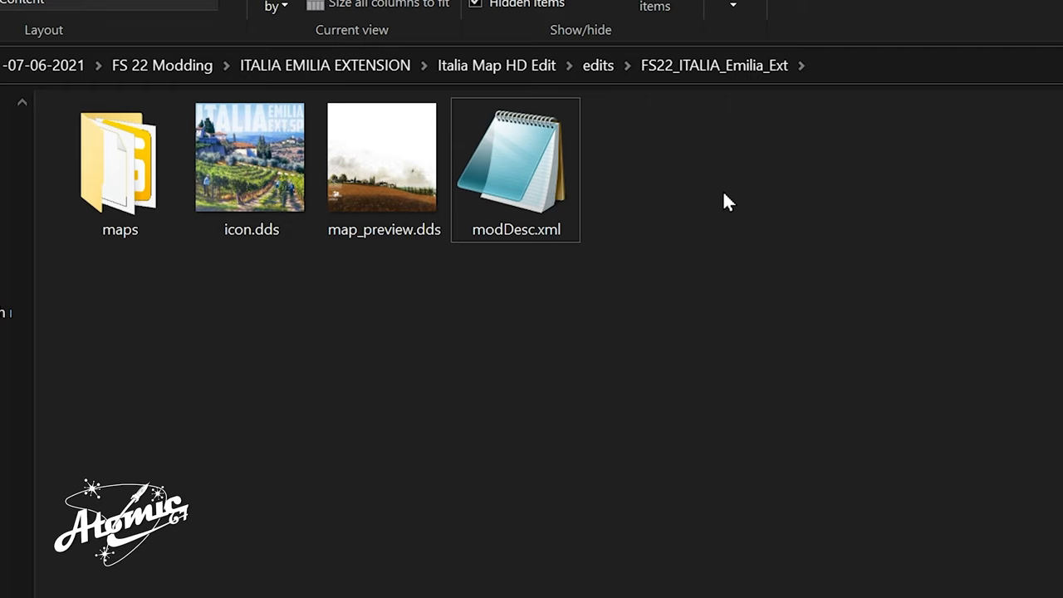
{"action": "mouse_move", "coordinate": [677, 184]}
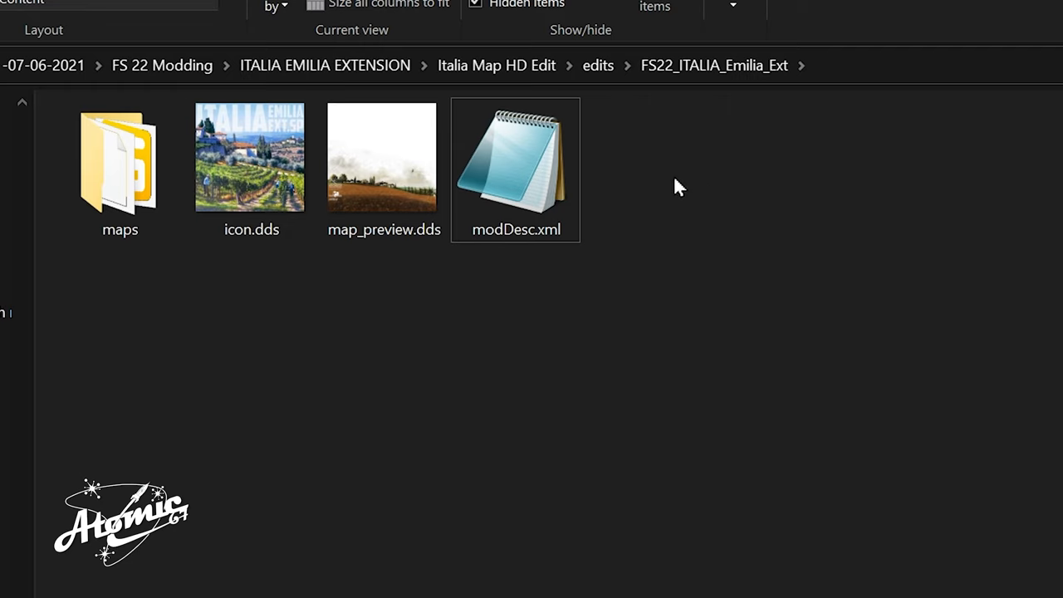
{"action": "mouse_move", "coordinate": [664, 189]}
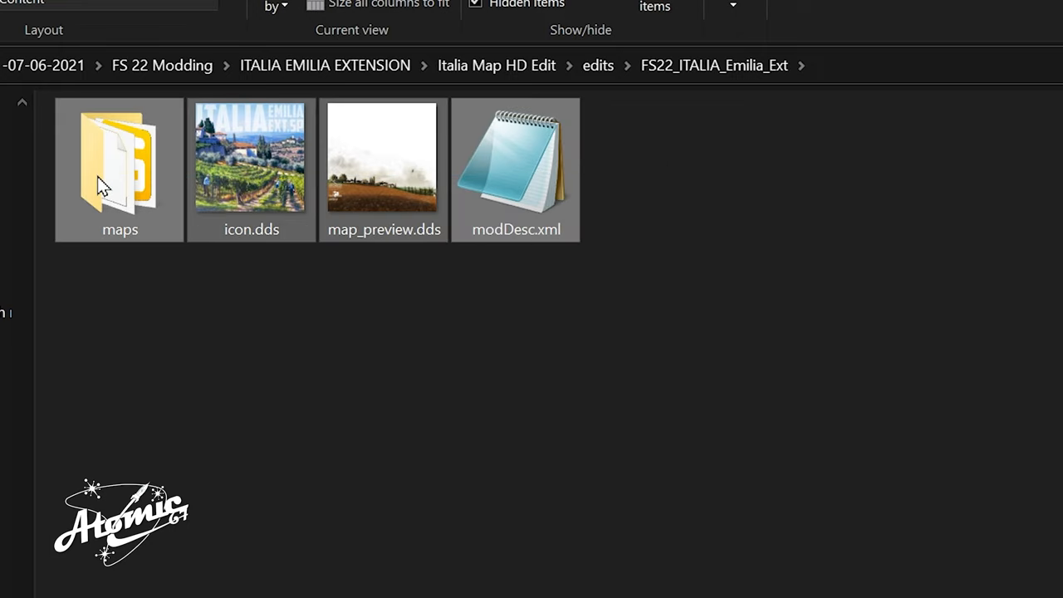
{"action": "left_click", "coordinate": [515, 166]}
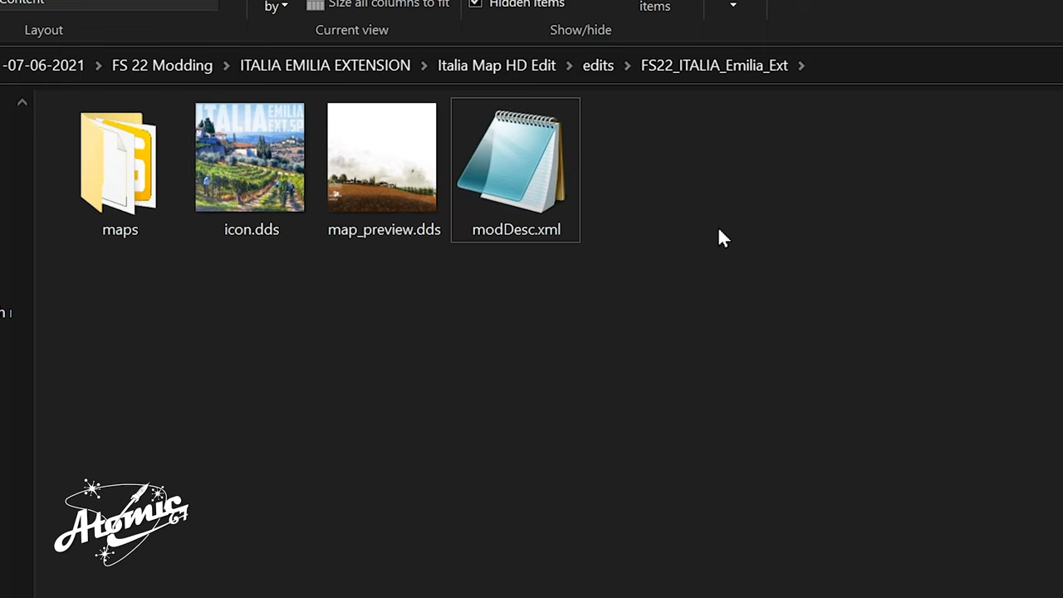
{"action": "key", "text": "ctrl+a"}
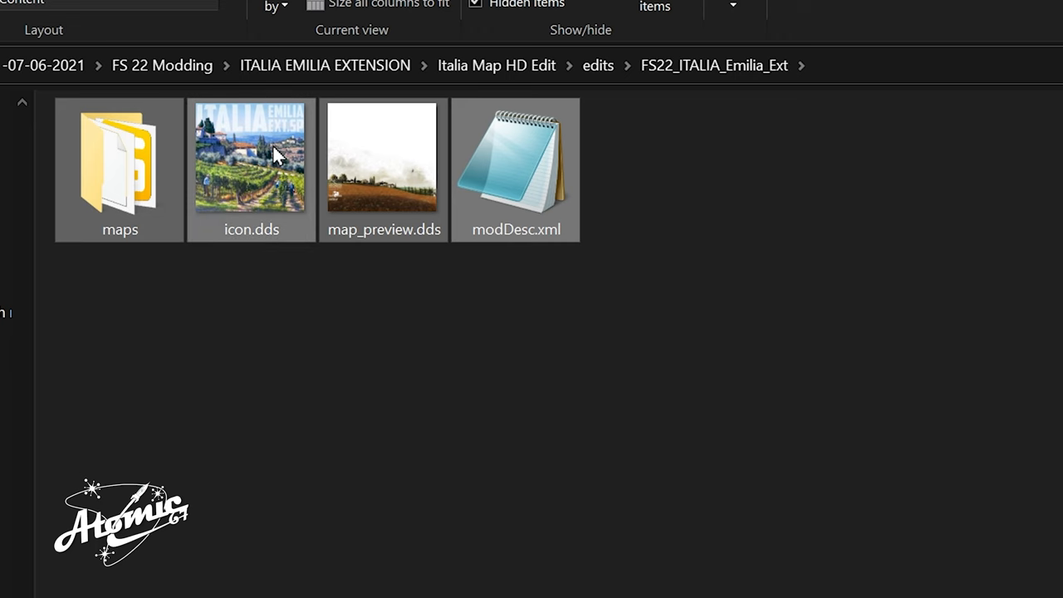
- Add the selection to a ZIP archive FS22_ITALIA_Emilia_Ext.zip with Best compression
{"action": "right_click", "coordinate": [276, 156]}
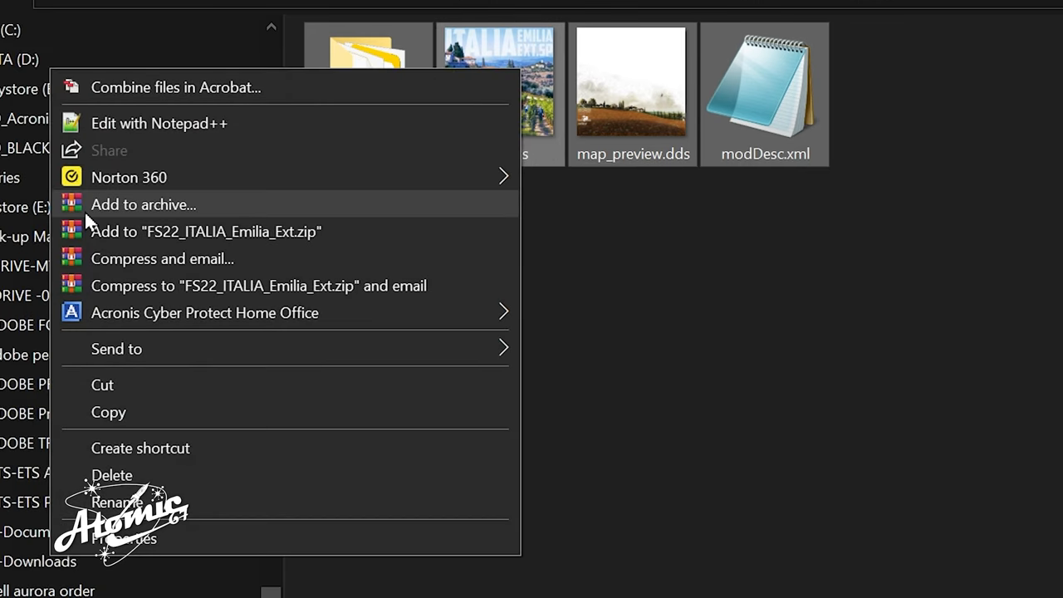
{"action": "mouse_move", "coordinate": [153, 212]}
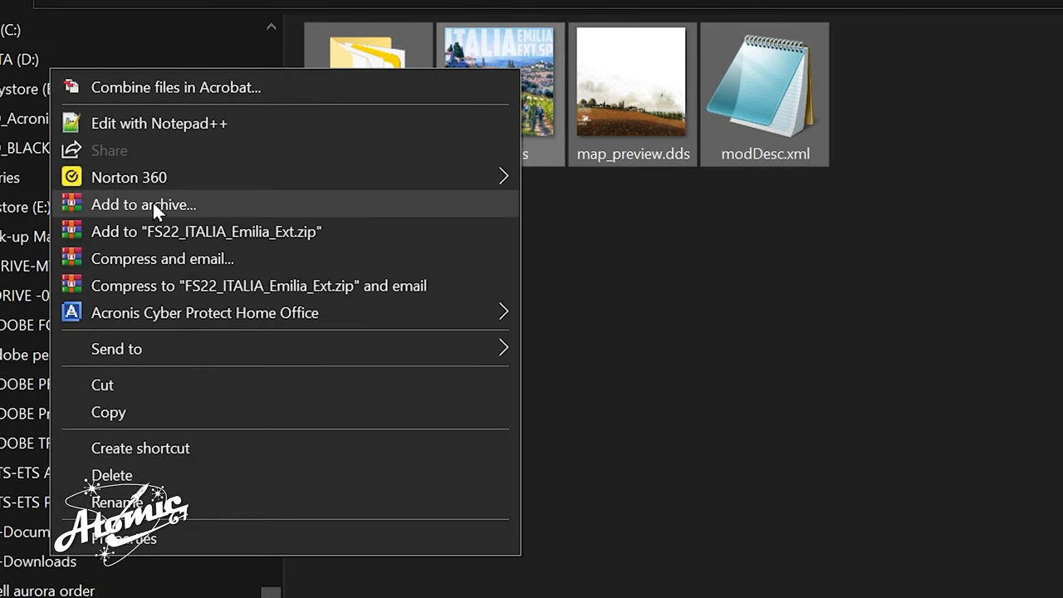
{"action": "left_click", "coordinate": [143, 204]}
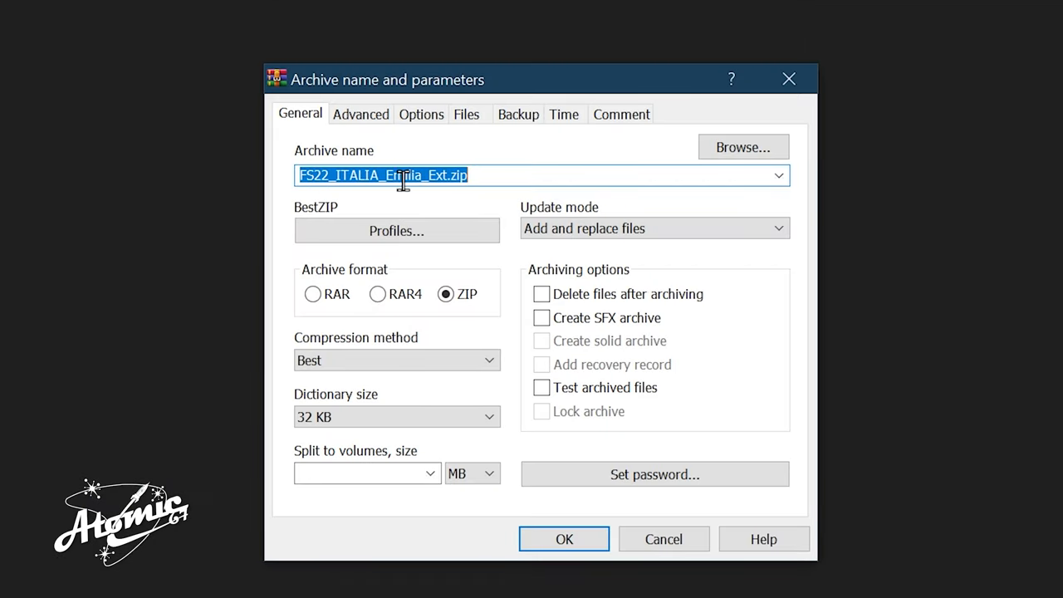
{"action": "mouse_move", "coordinate": [388, 176]}
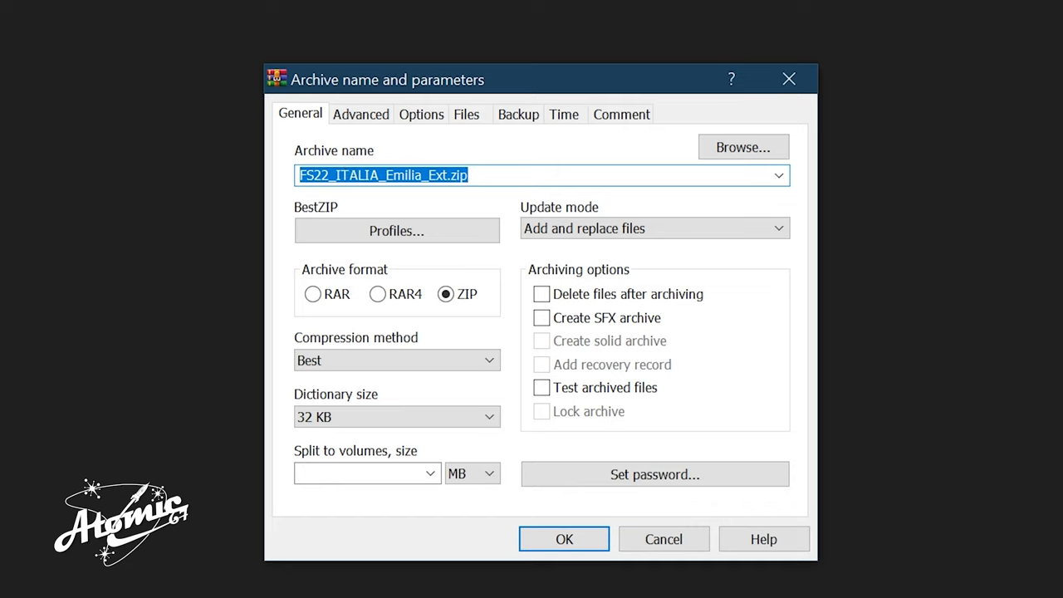
{"action": "mouse_move", "coordinate": [95, 256]}
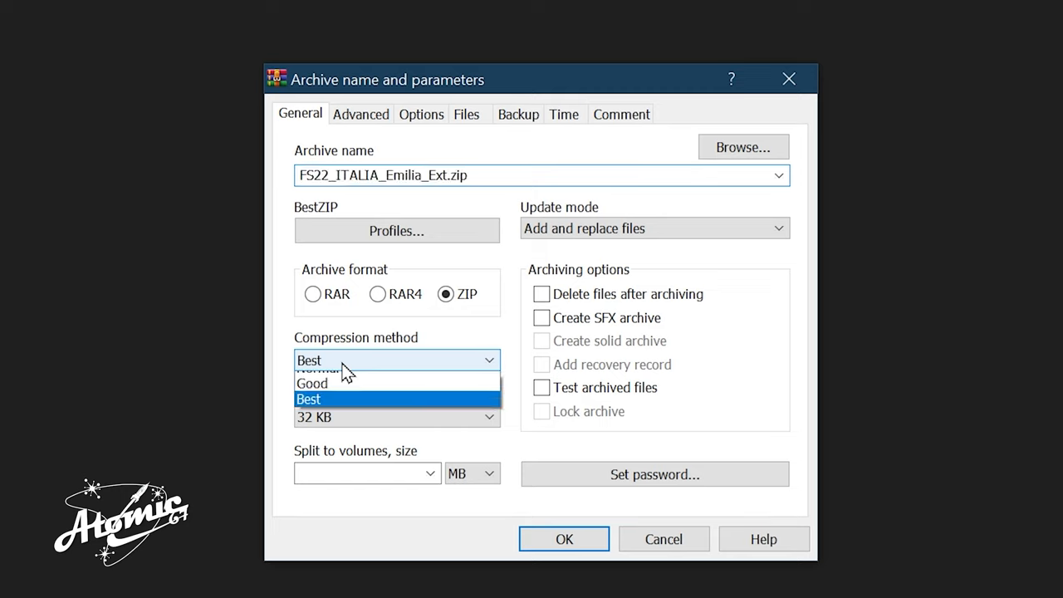
{"action": "left_click", "coordinate": [309, 398]}
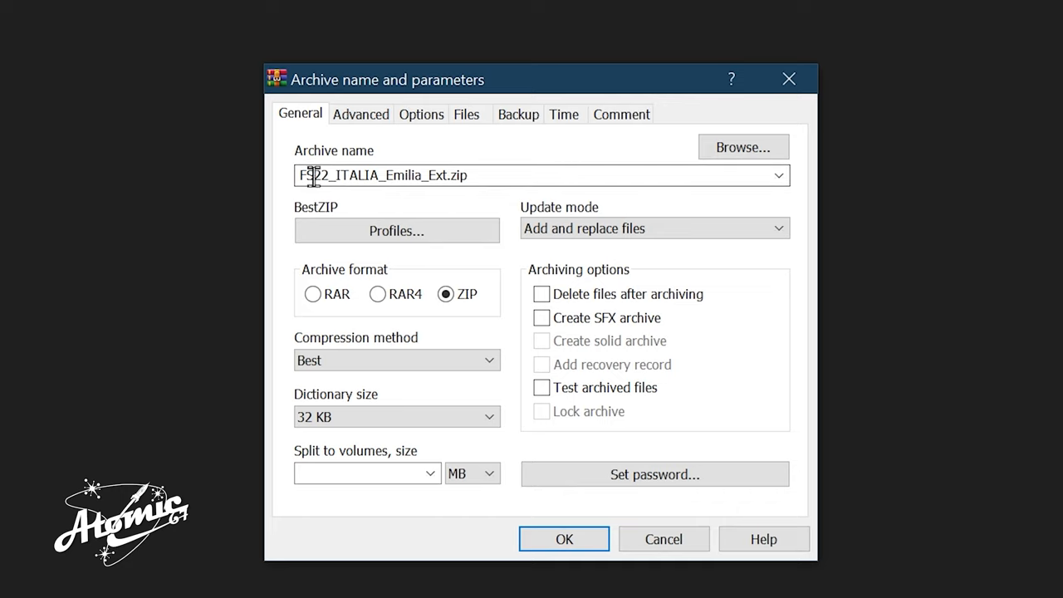
{"action": "triple_click", "coordinate": [382, 176]}
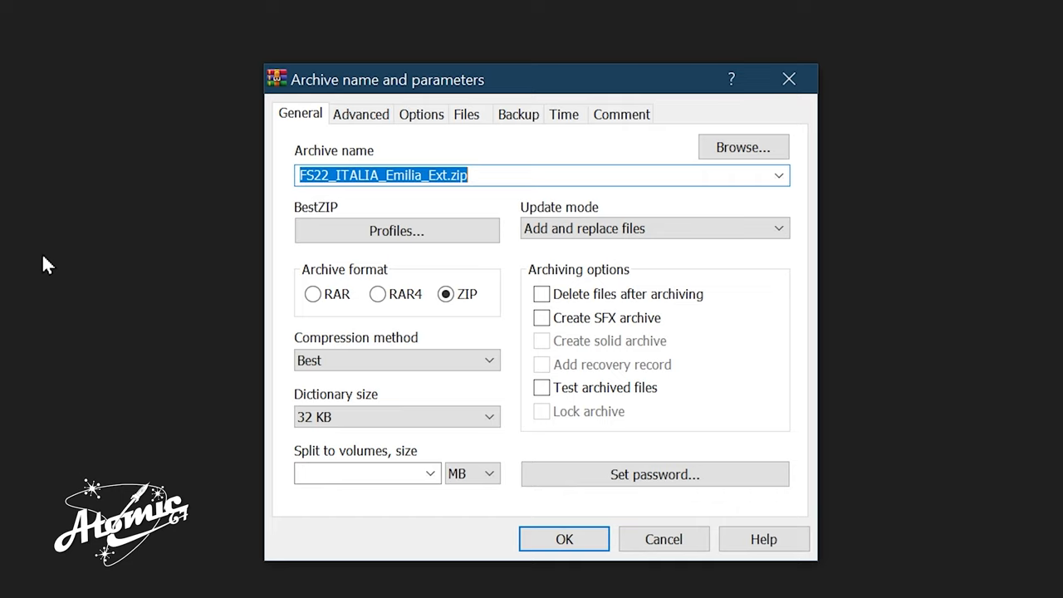
{"action": "left_click", "coordinate": [563, 538]}
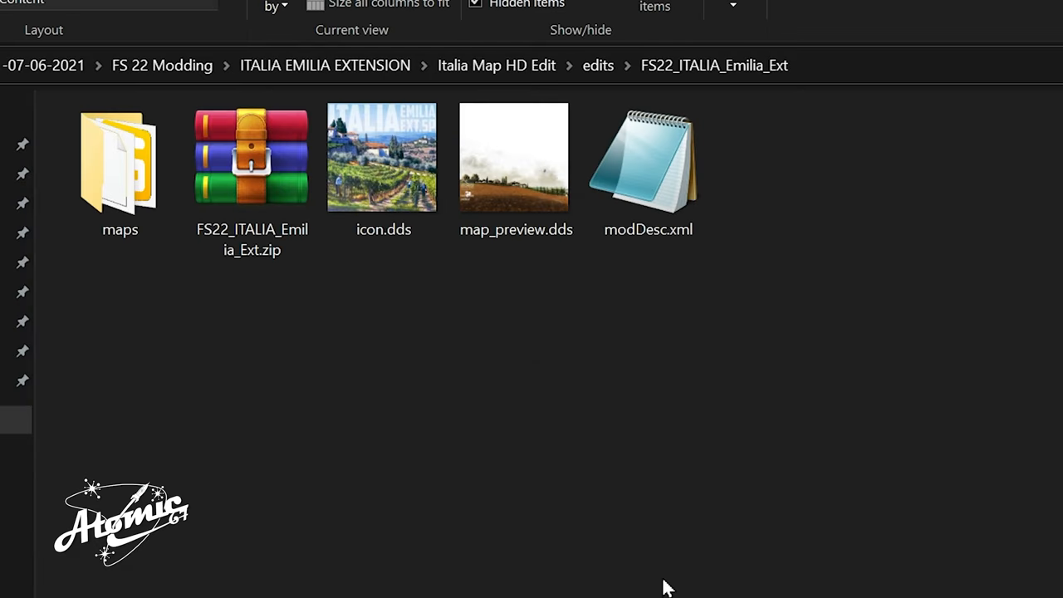
- Copy the new FS22_ITALIA_Emilia_Ext.zip and paste it into the done folder
{"action": "left_click", "coordinate": [251, 156]}
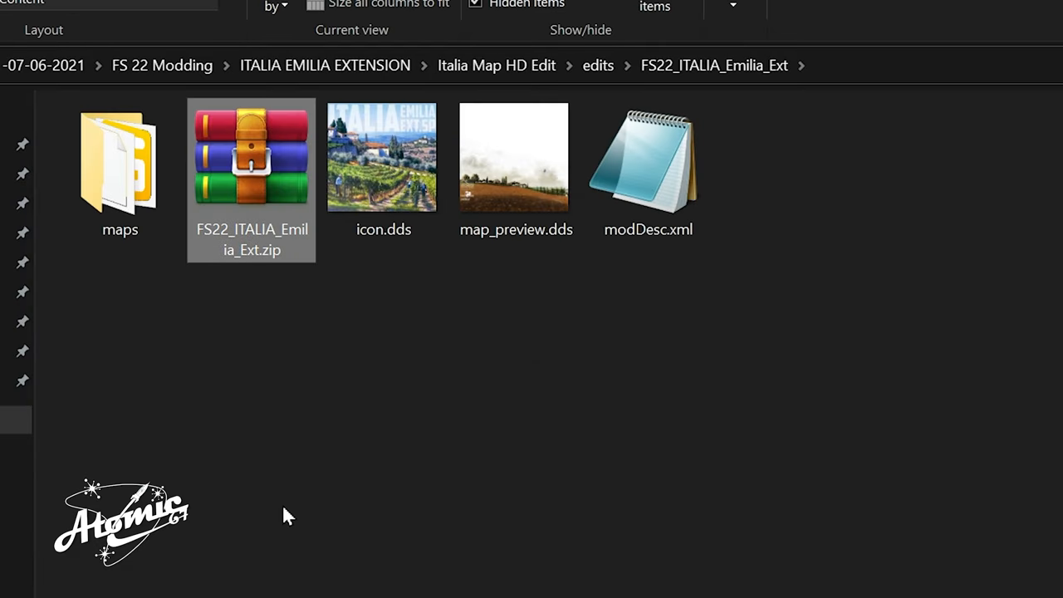
{"action": "right_click", "coordinate": [252, 157]}
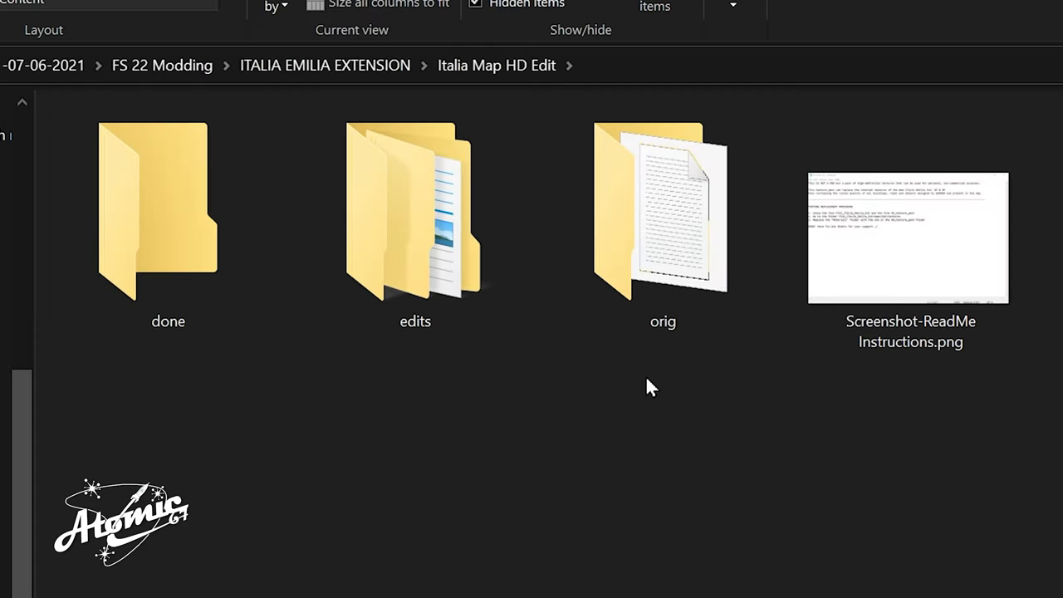
{"action": "right_click", "coordinate": [649, 388]}
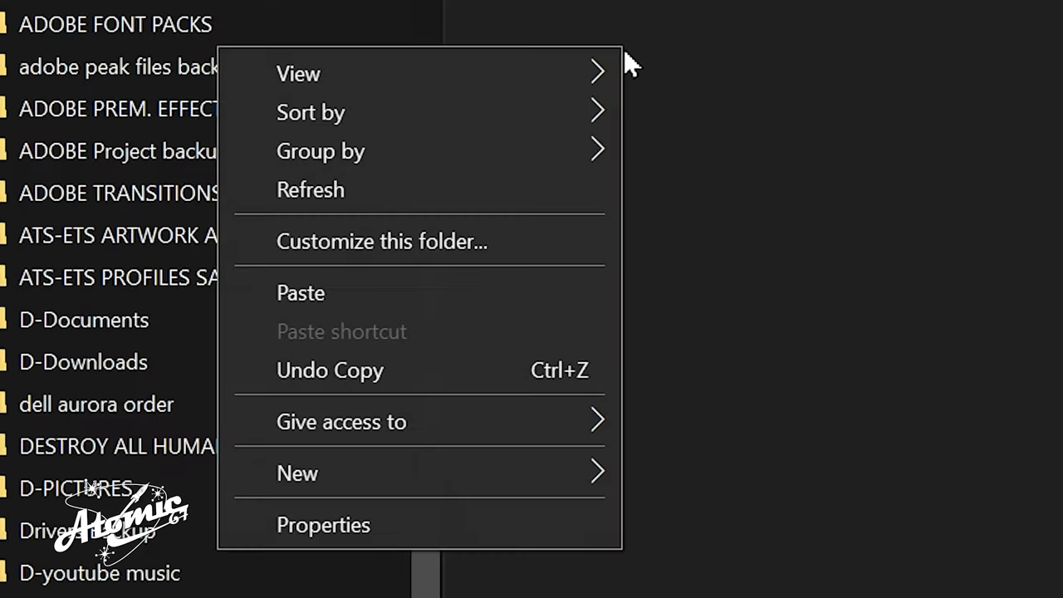
{"action": "key", "text": "Ctrl+V"}
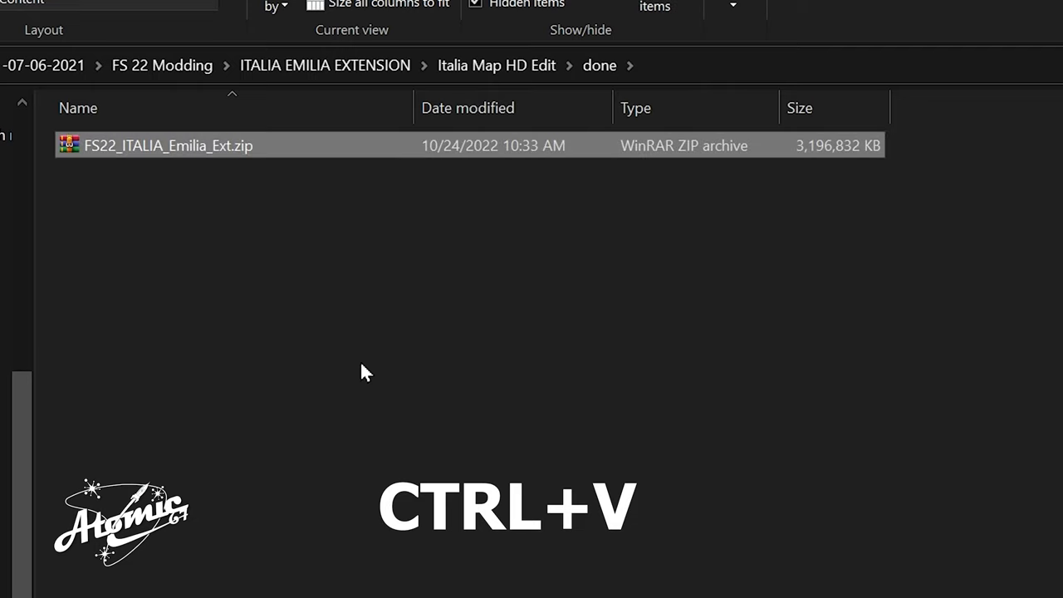
{"action": "mouse_move", "coordinate": [153, 153]}
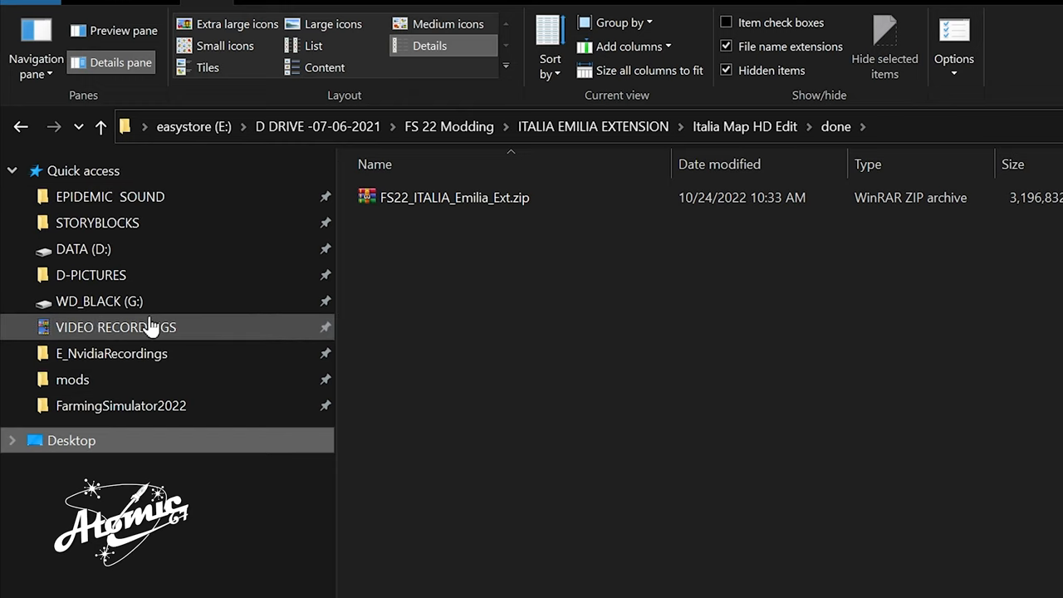
{"action": "mouse_move", "coordinate": [371, 203]}
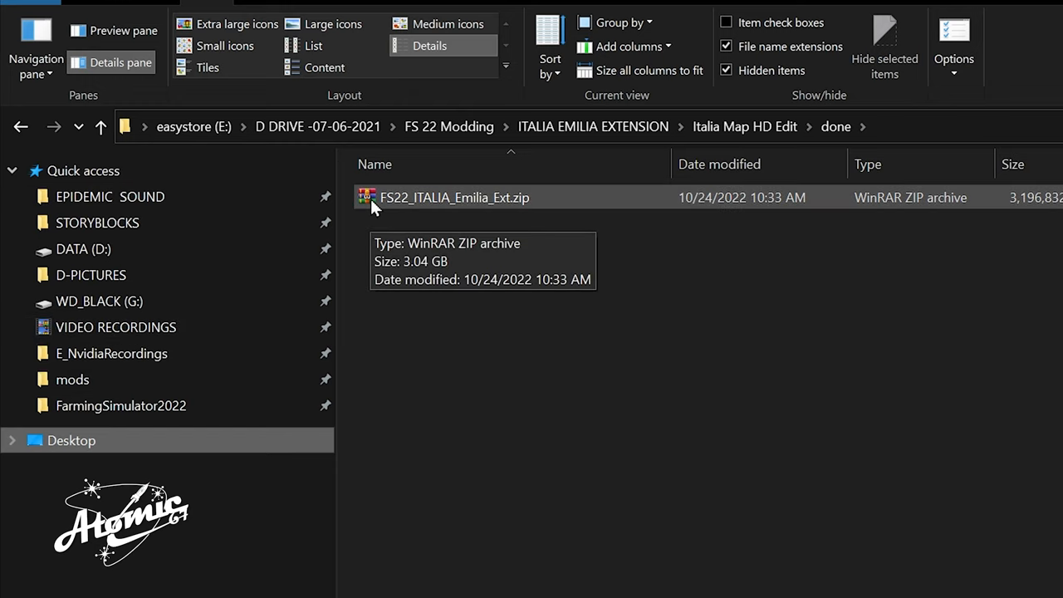
{"action": "mouse_move", "coordinate": [63, 379]}
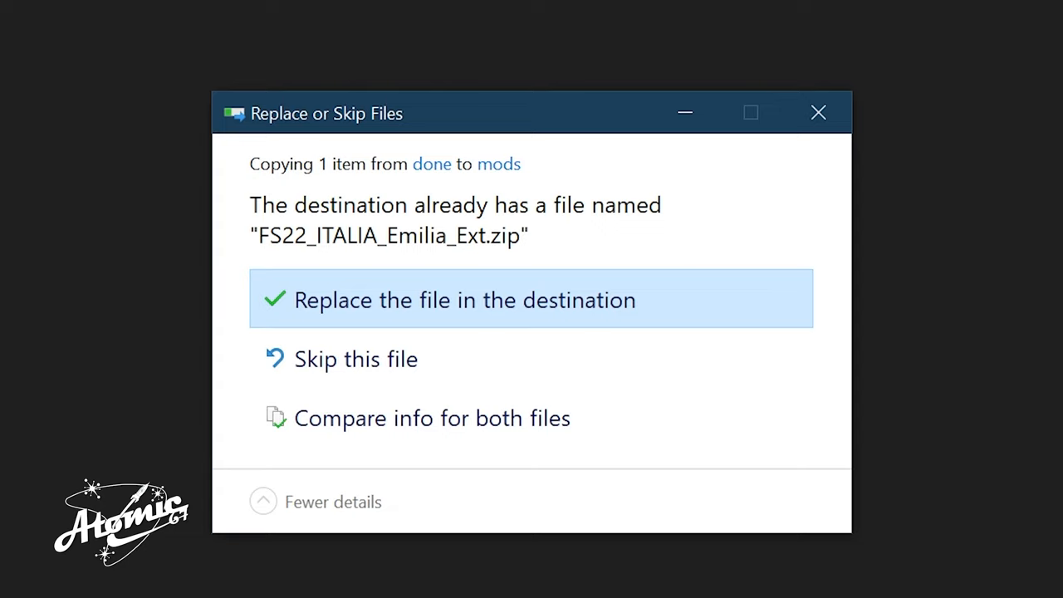
{"action": "mouse_move", "coordinate": [473, 312]}
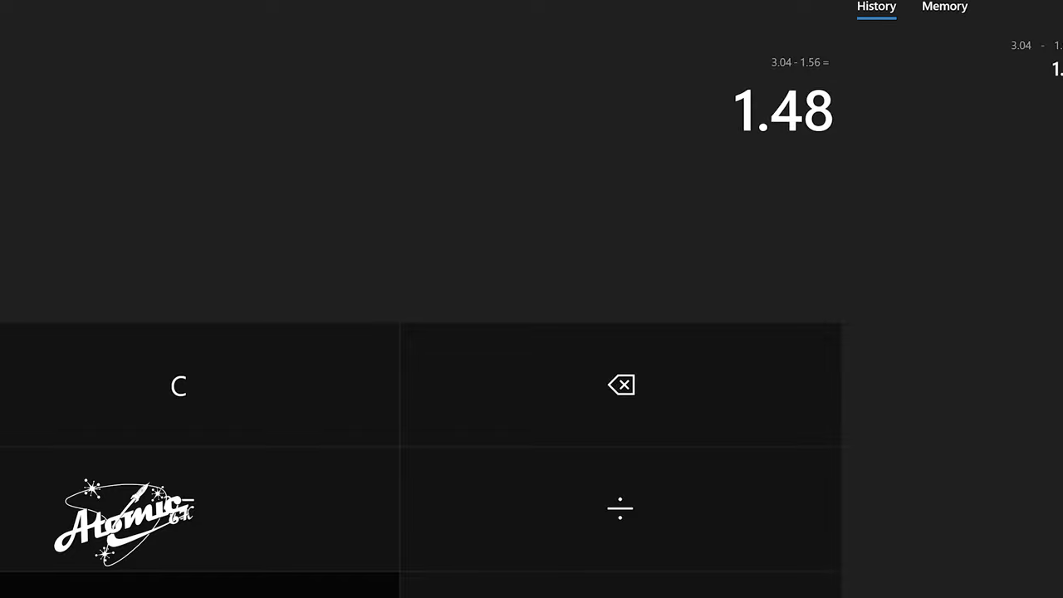
{"action": "mouse_move", "coordinate": [895, 110]}
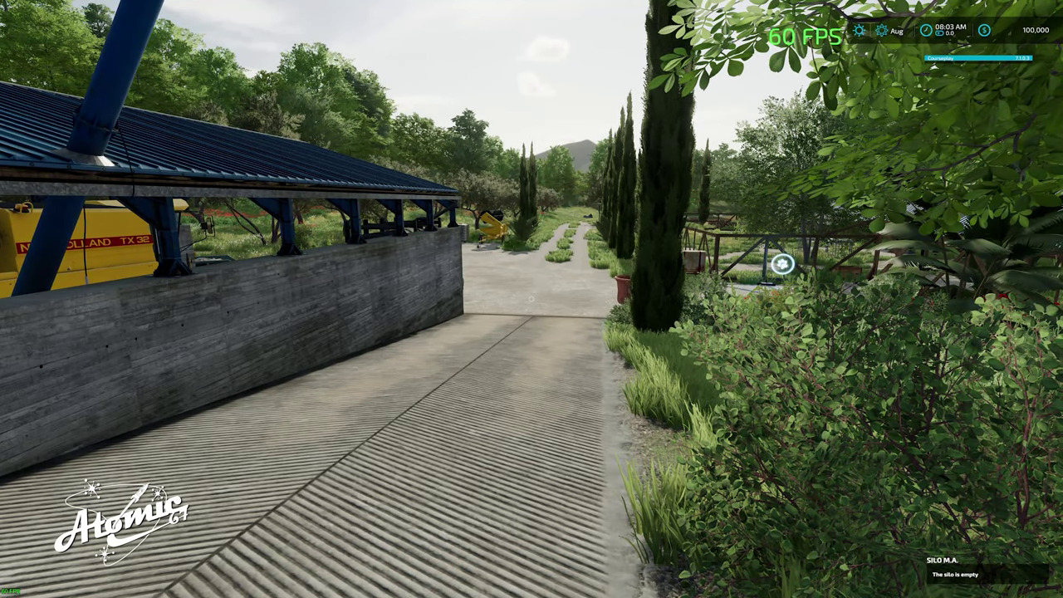
{"action": "mouse_move", "coordinate": [531, 299]}
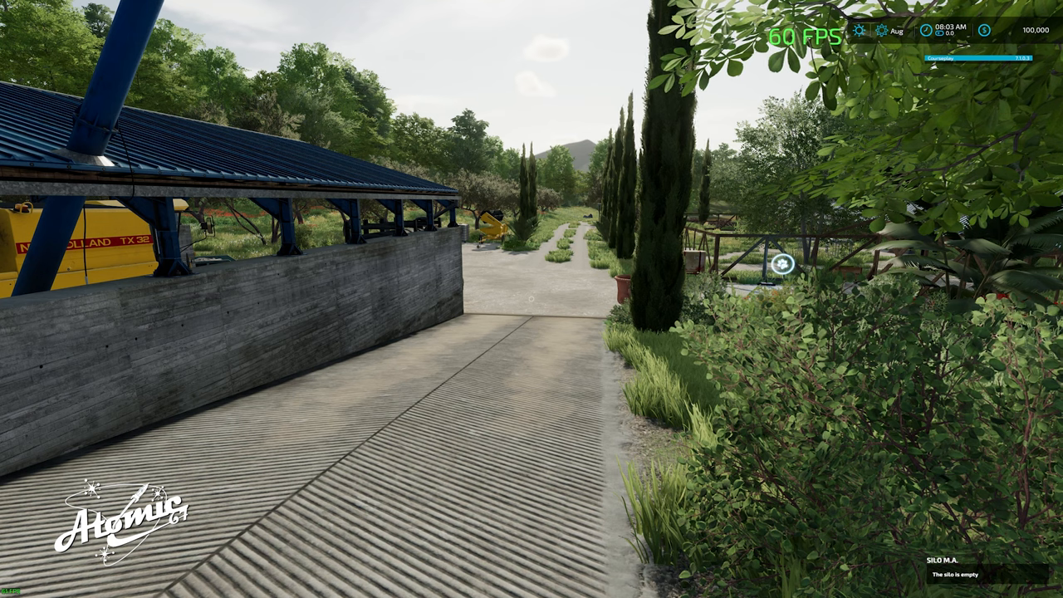